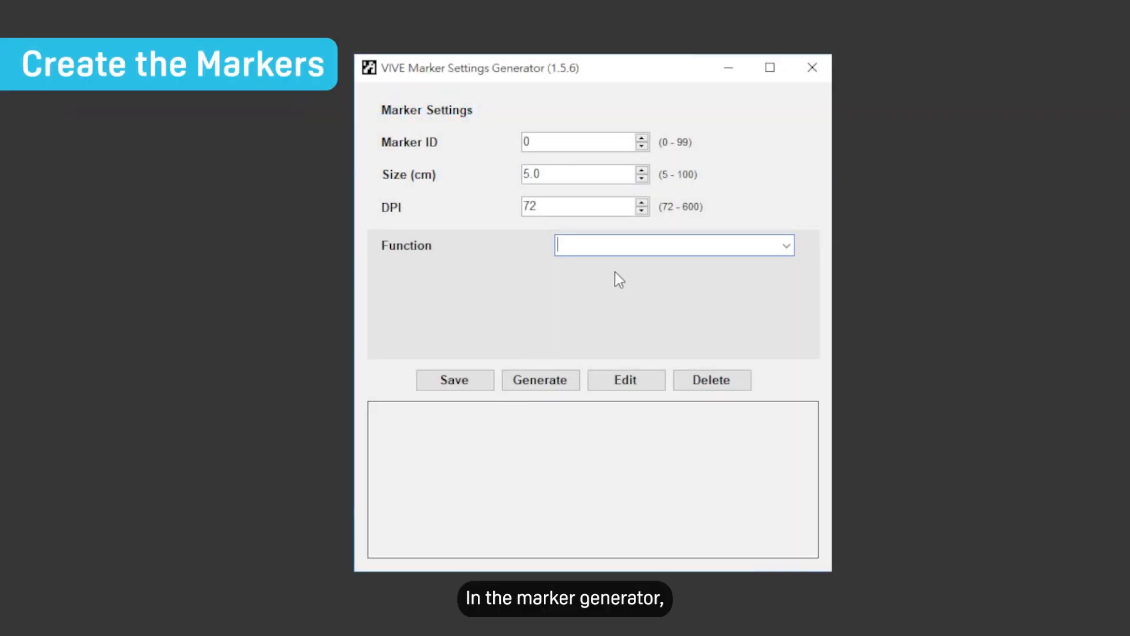
# - Set the function to Marker-Based Relocation and save marker ID 33 at size 28
pyautogui.click(785, 245)
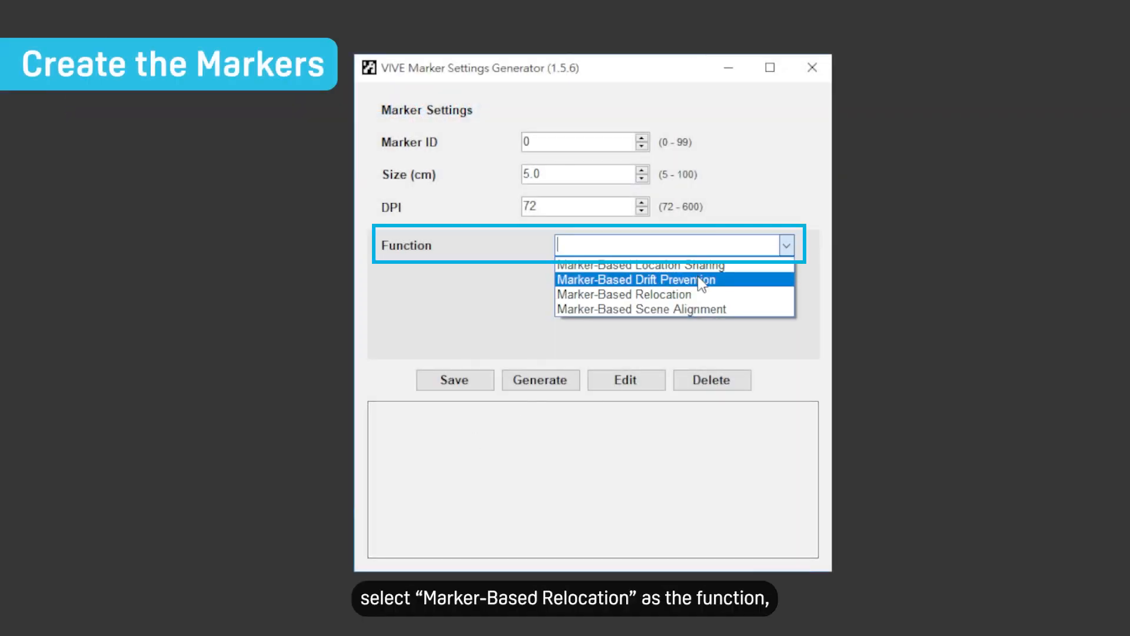
pyautogui.click(624, 294)
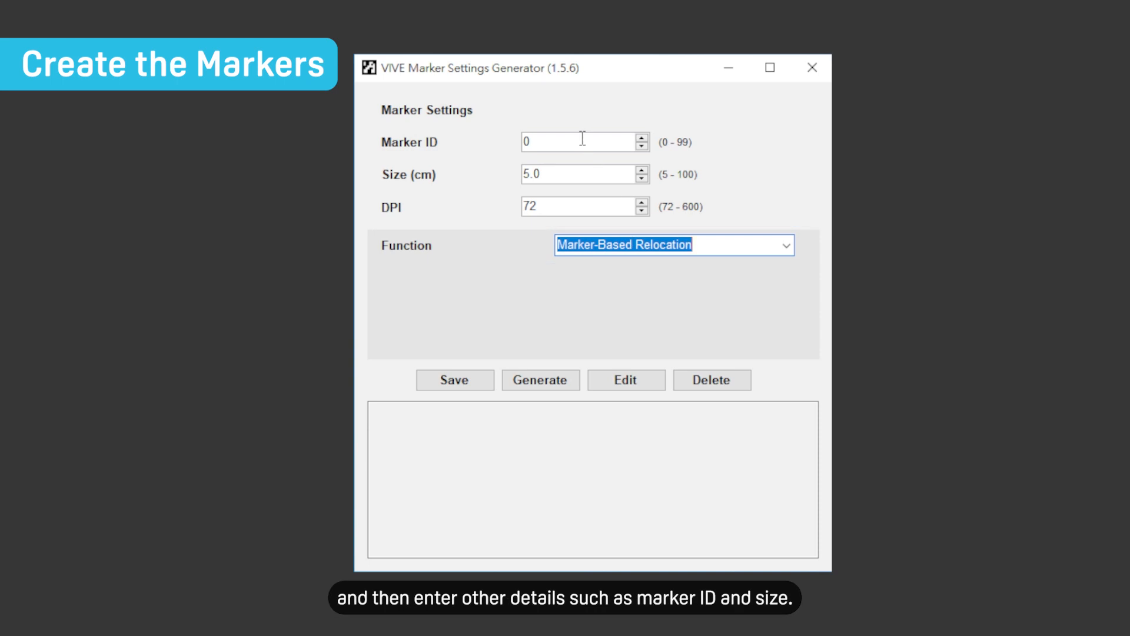
pyautogui.write('33')
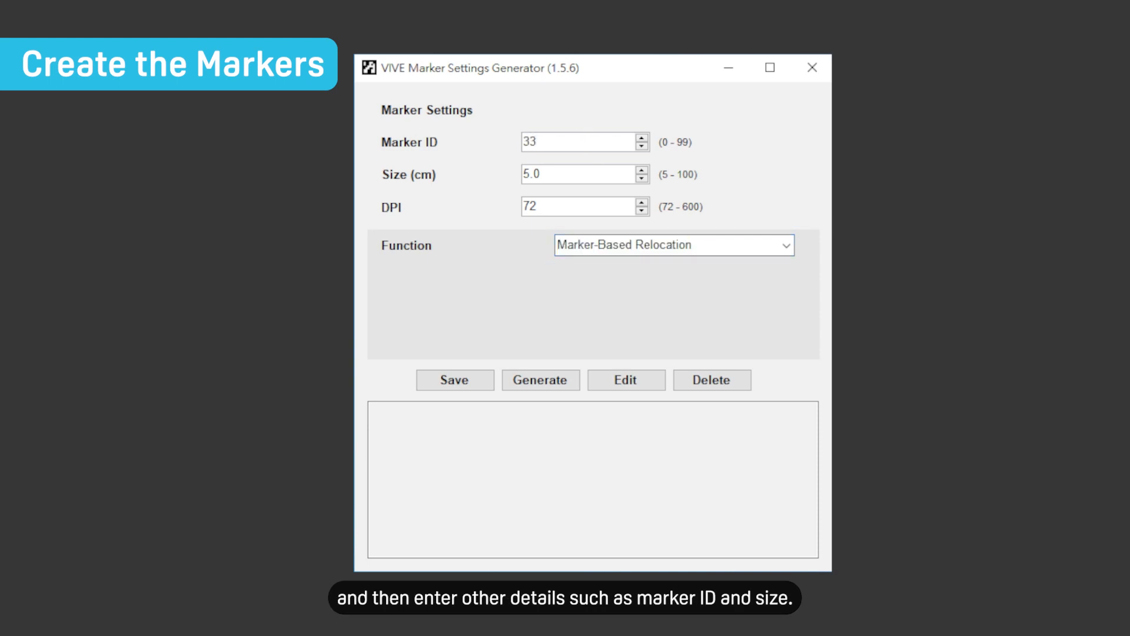
pyautogui.write('2')
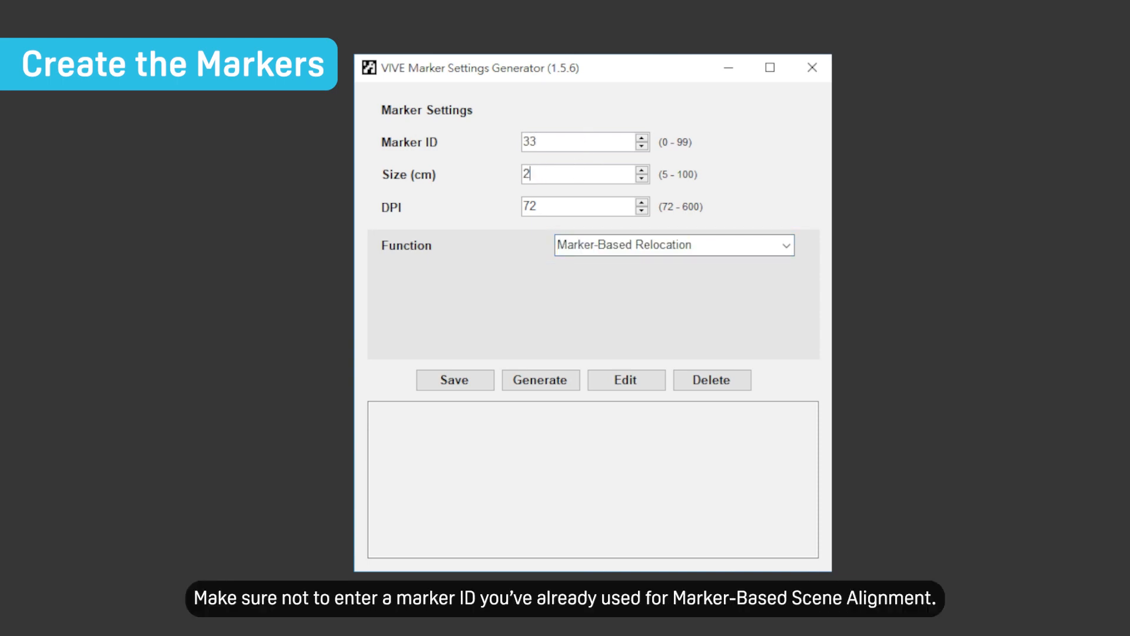
pyautogui.write('8')
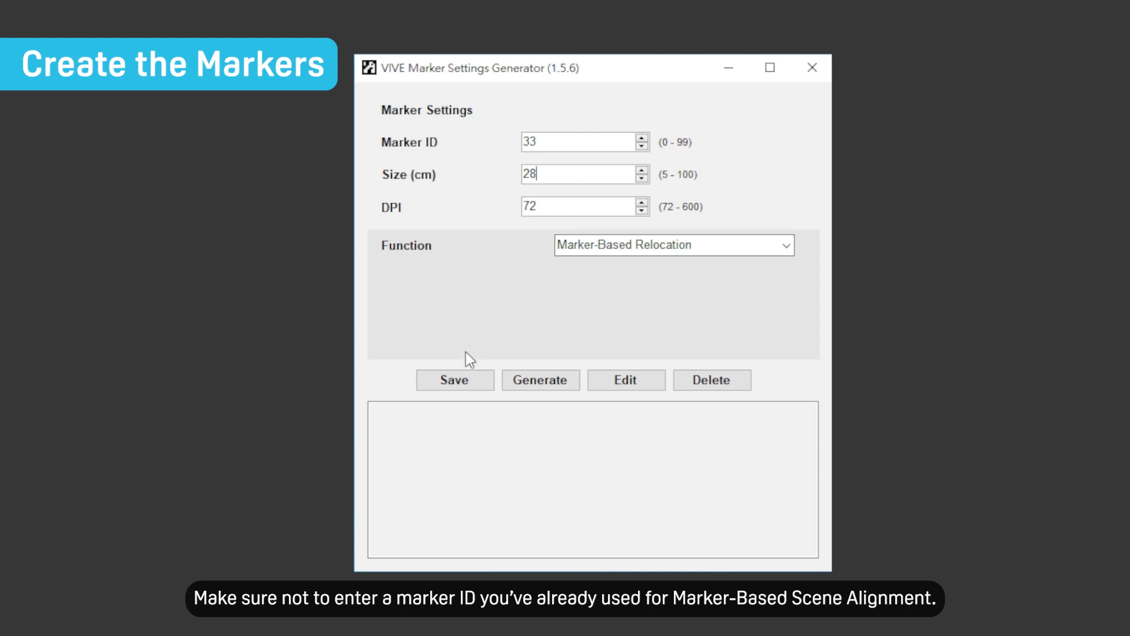
pyautogui.click(455, 380)
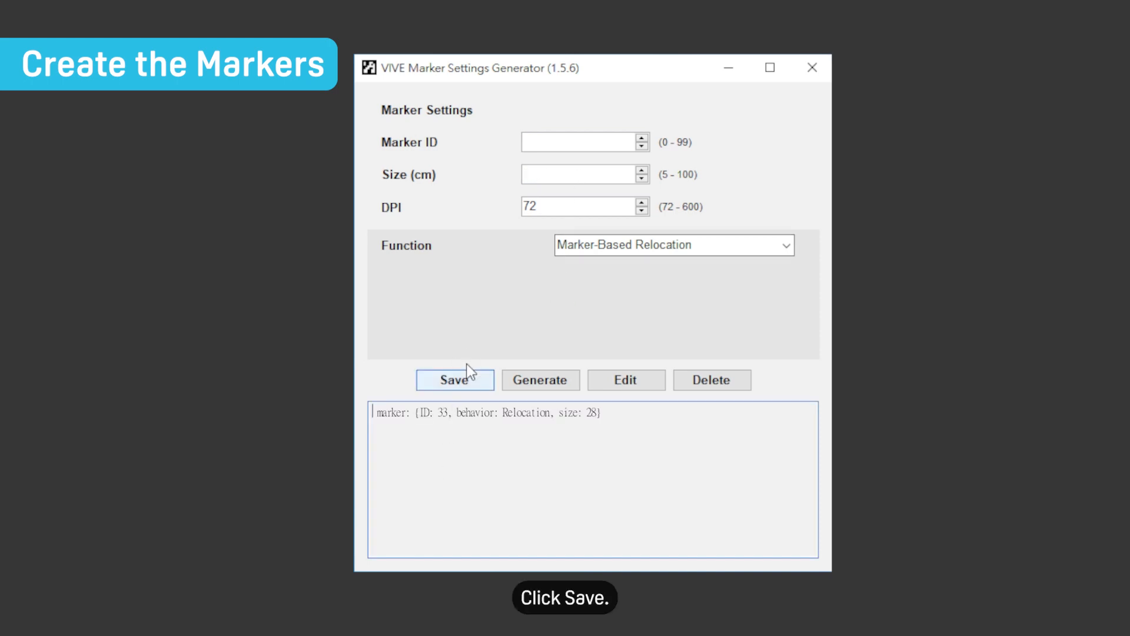
# - Save two more size-28 markers, including ID 66, and export the marker settings
pyautogui.click(455, 380)
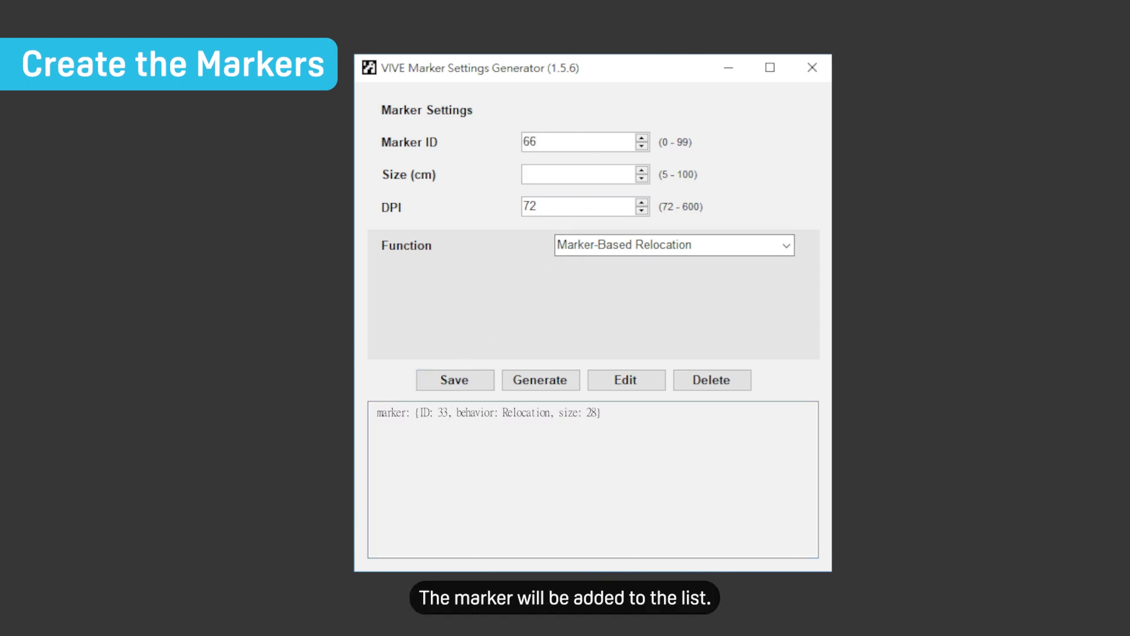
pyautogui.write('28')
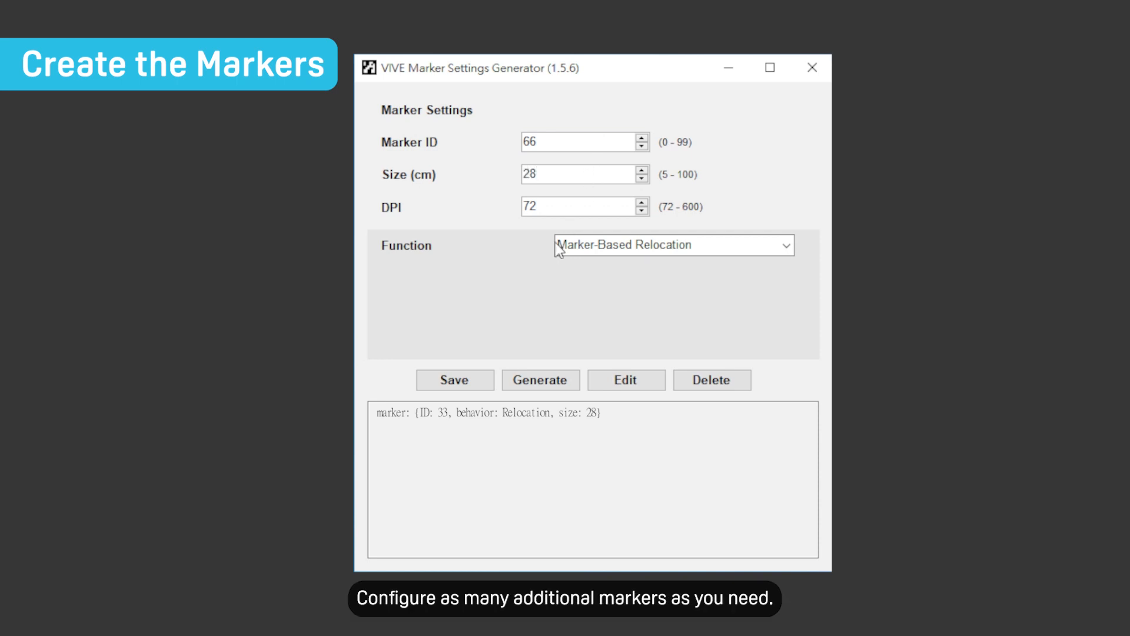
pyautogui.click(456, 380)
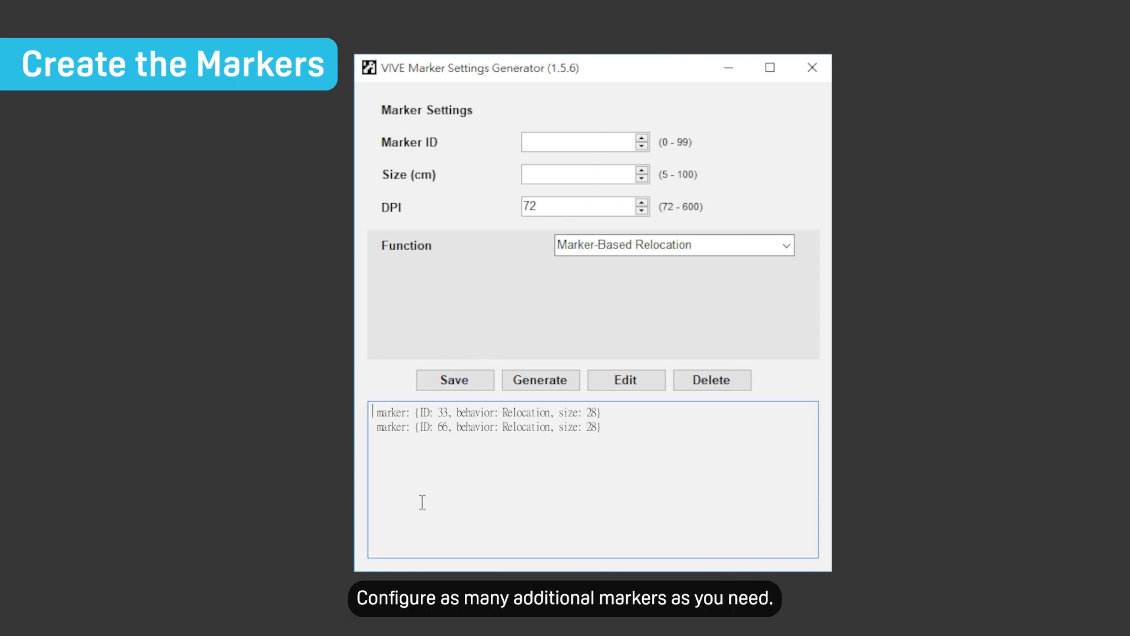
pyautogui.write('88')
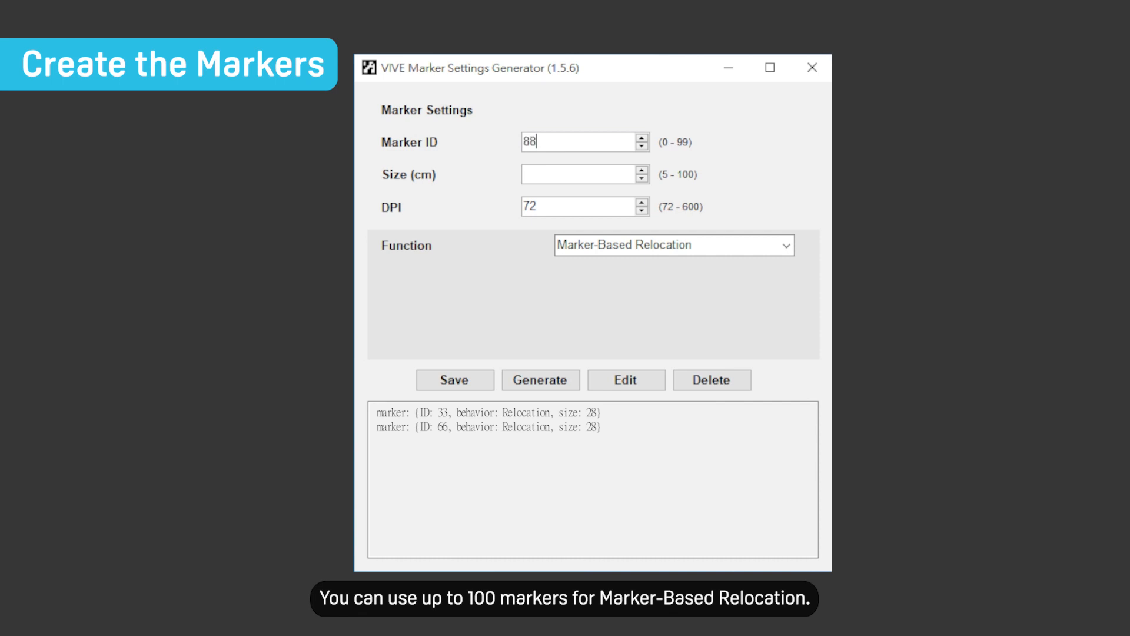
pyautogui.write('28')
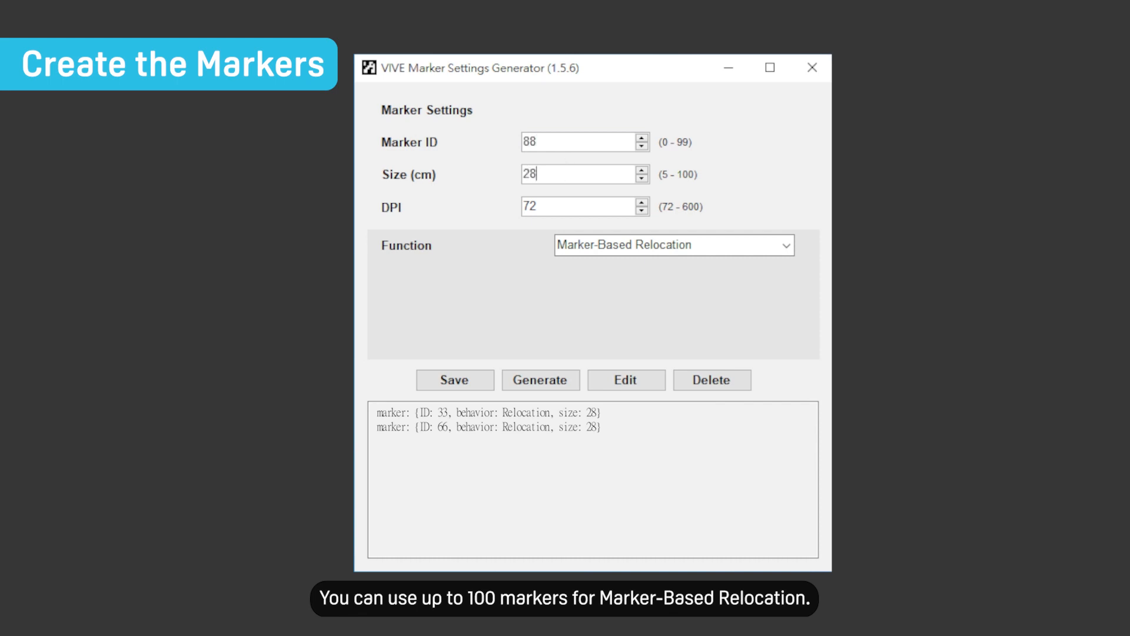
pyautogui.click(455, 380)
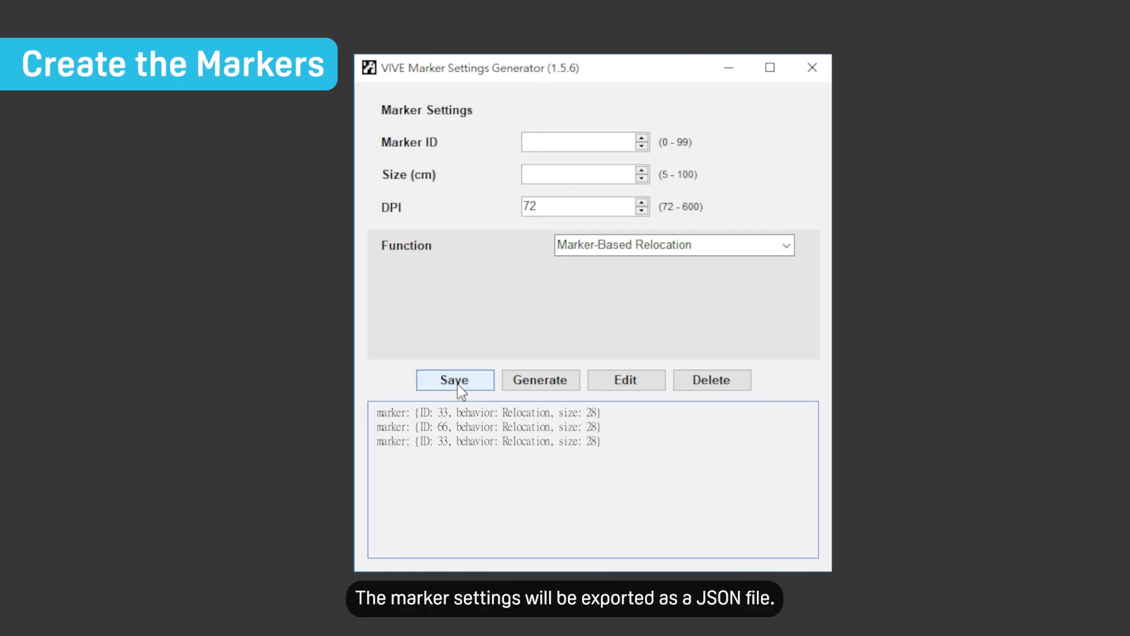
pyautogui.click(540, 380)
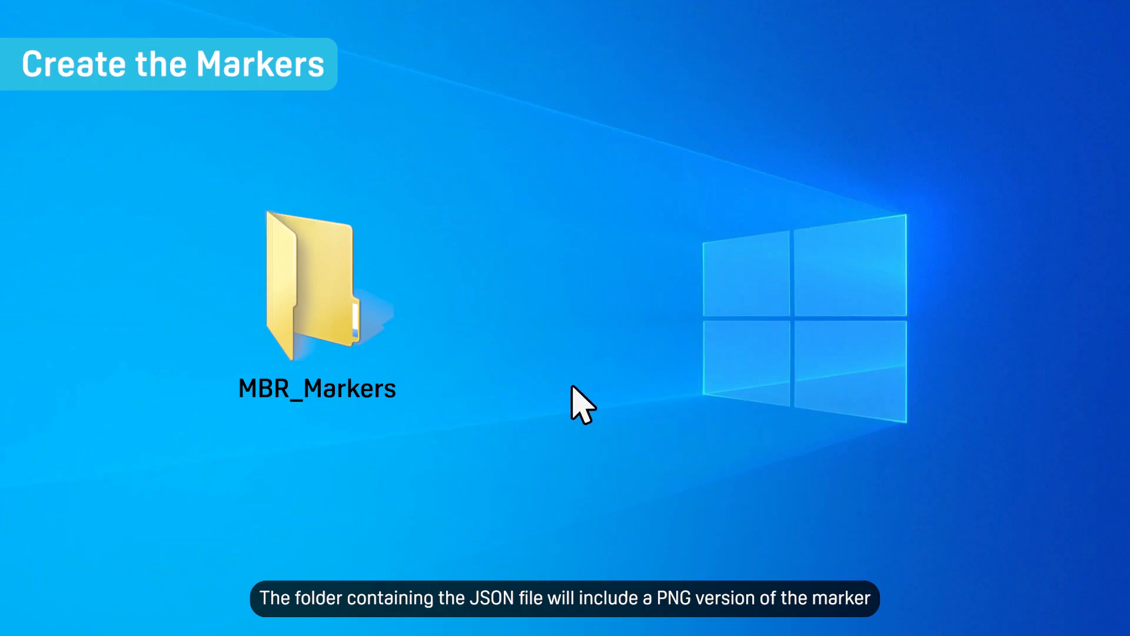
# - Open the MBR_Markers folder on the desktop
pyautogui.doubleClick(315, 284)
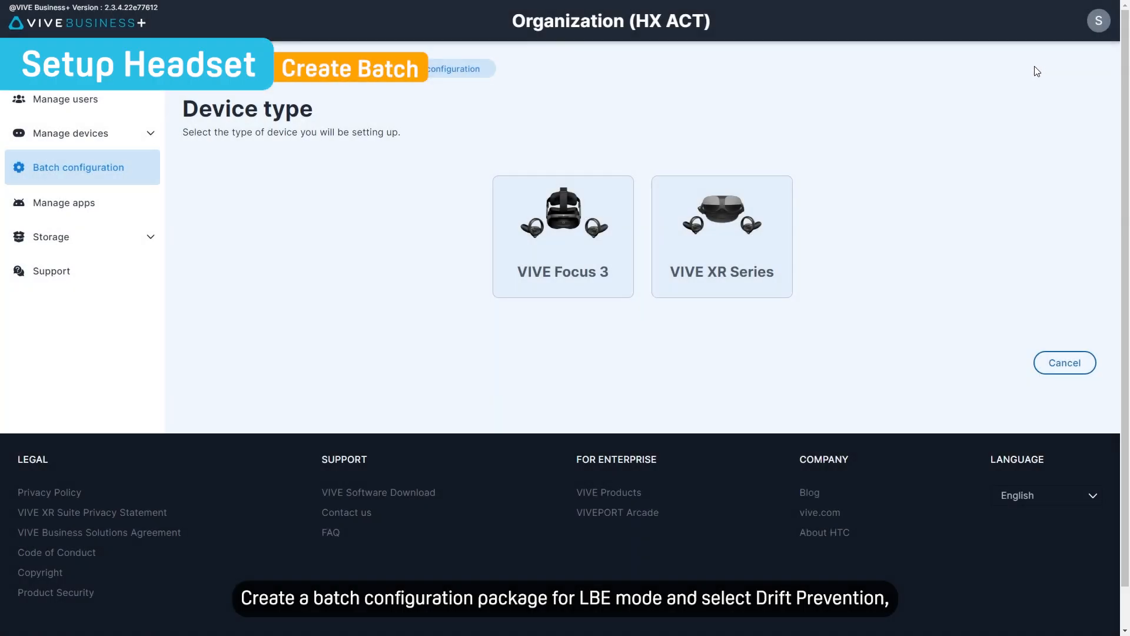
# - Create VIVE Focus 3 package 'LBE+MBR' with LBE tracking mode and Drift prevention enabled
pyautogui.click(563, 237)
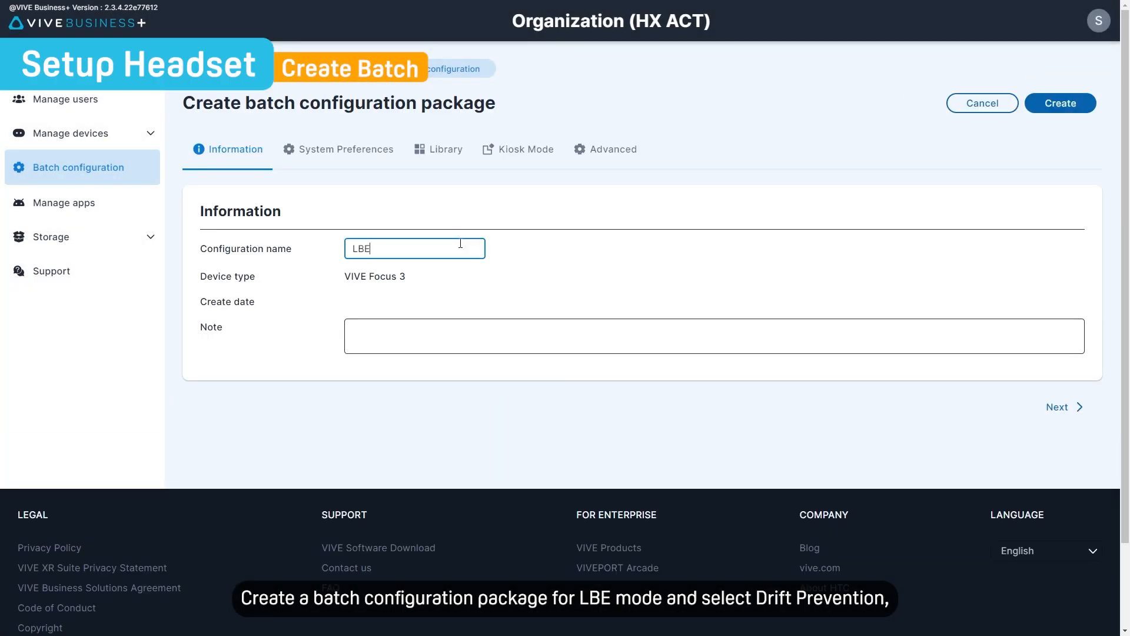
pyautogui.write('+MBR')
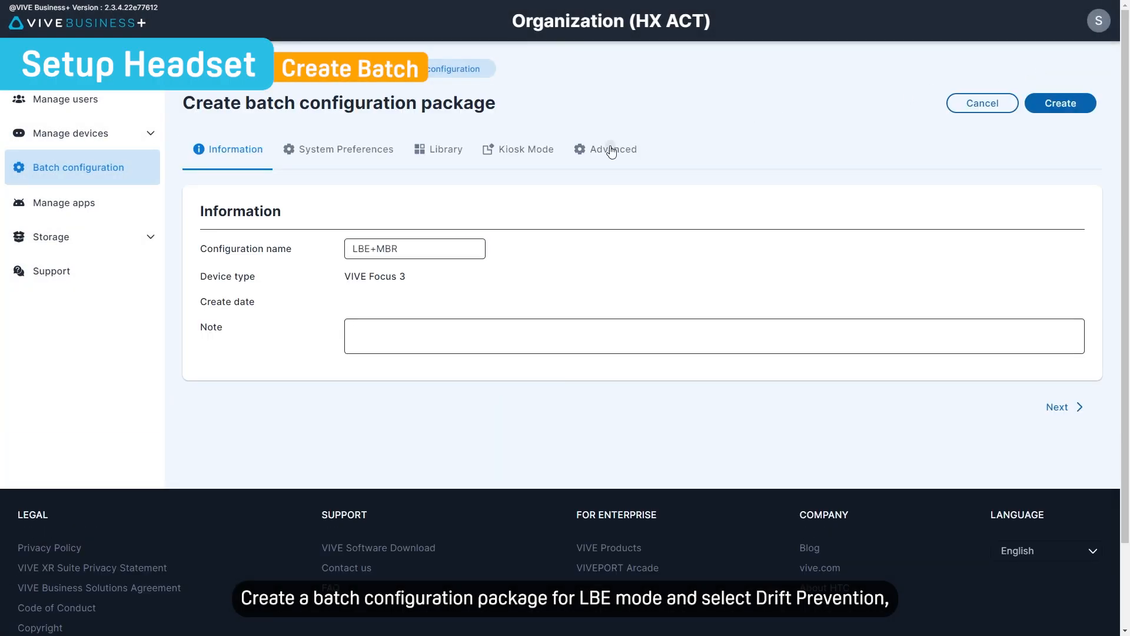
pyautogui.click(613, 149)
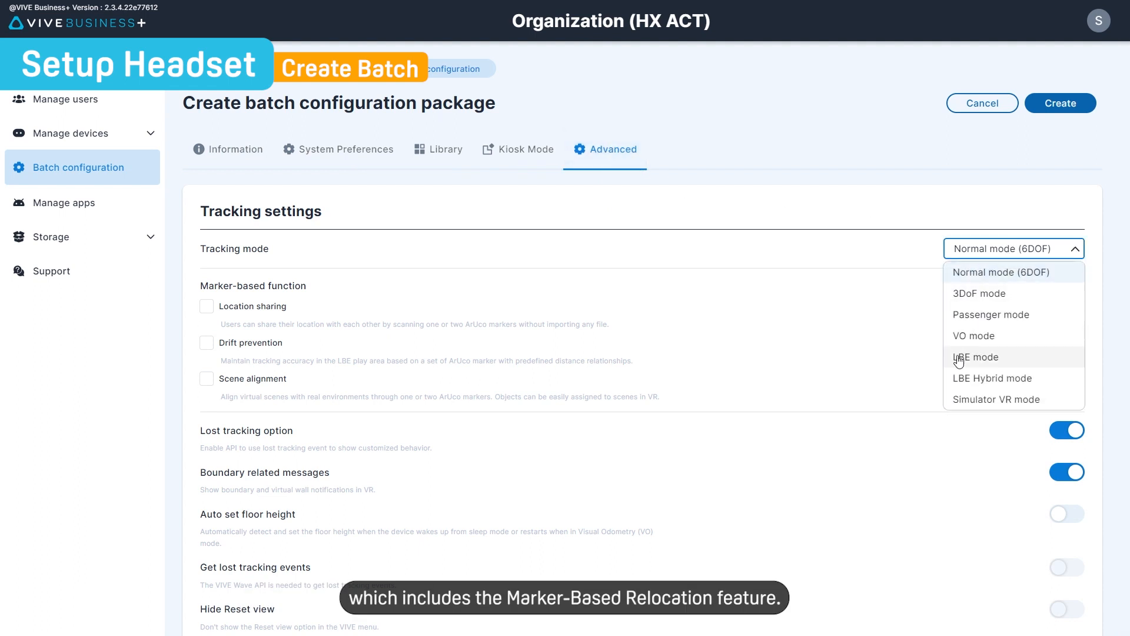
pyautogui.click(976, 356)
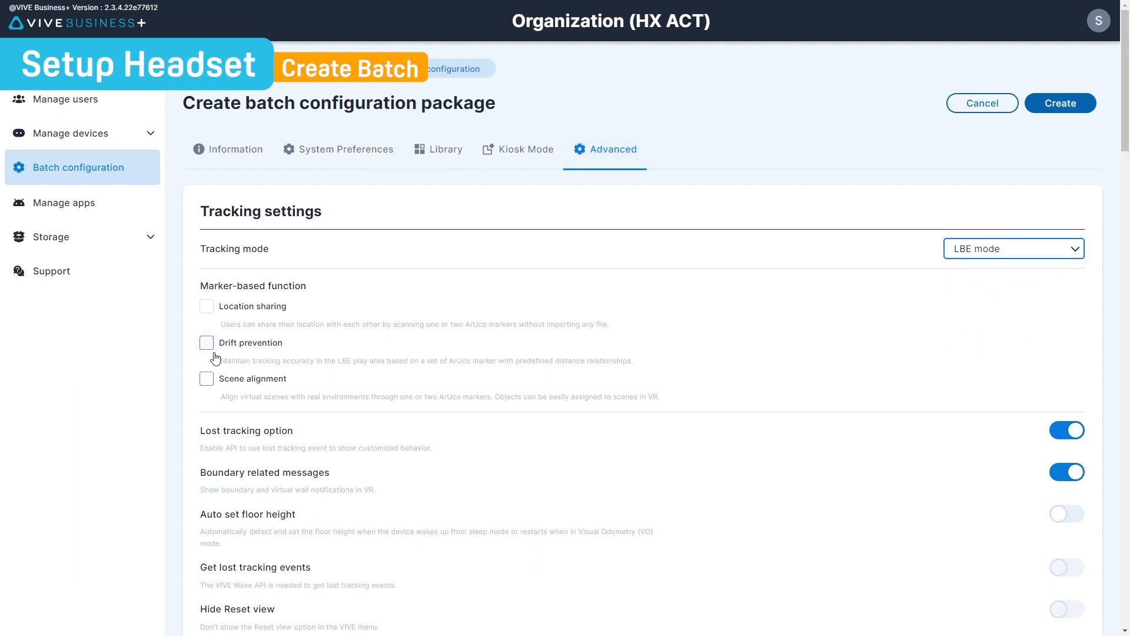
pyautogui.click(206, 342)
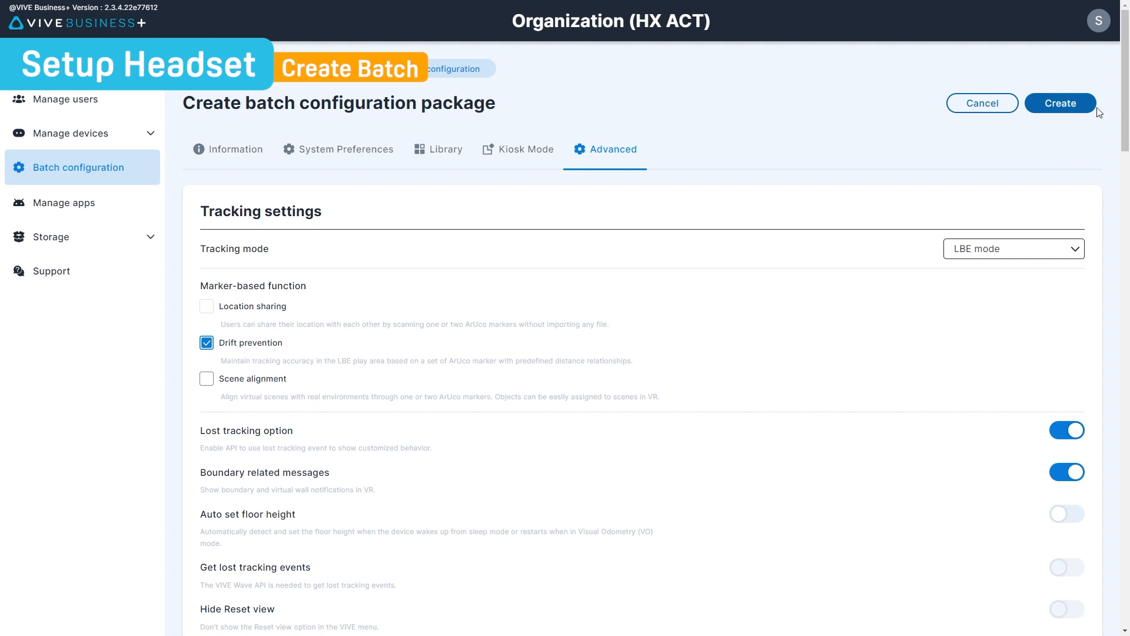
pyautogui.click(1060, 102)
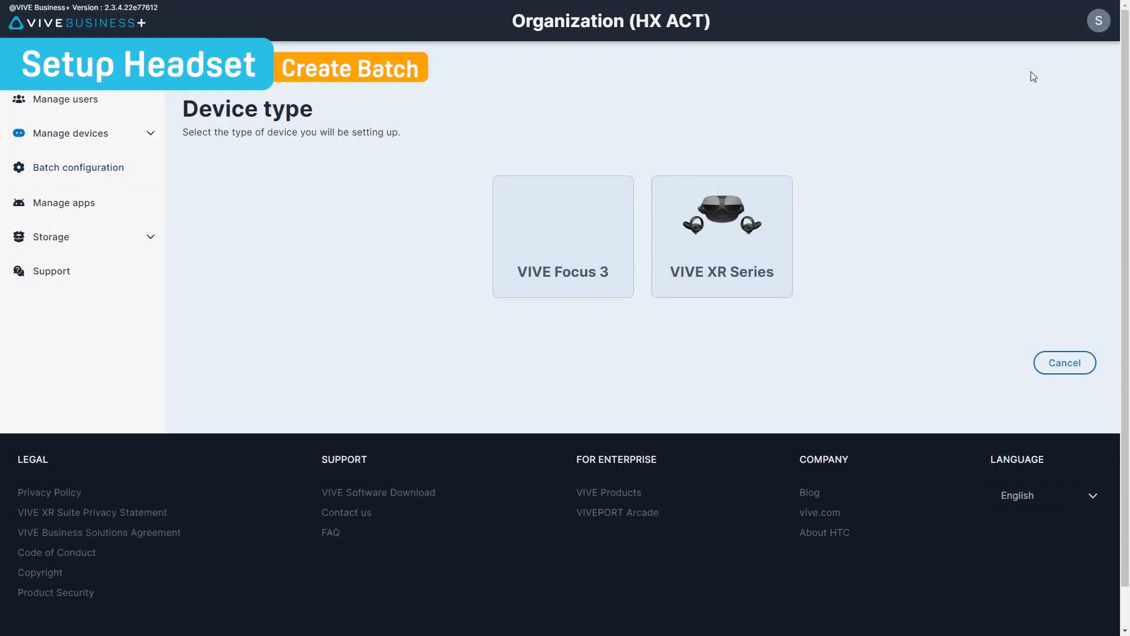
# - Save a VIVE Focus 3 group 'LBE+MBR' using the LBE+MBR configuration, then start adding devices
pyautogui.click(563, 237)
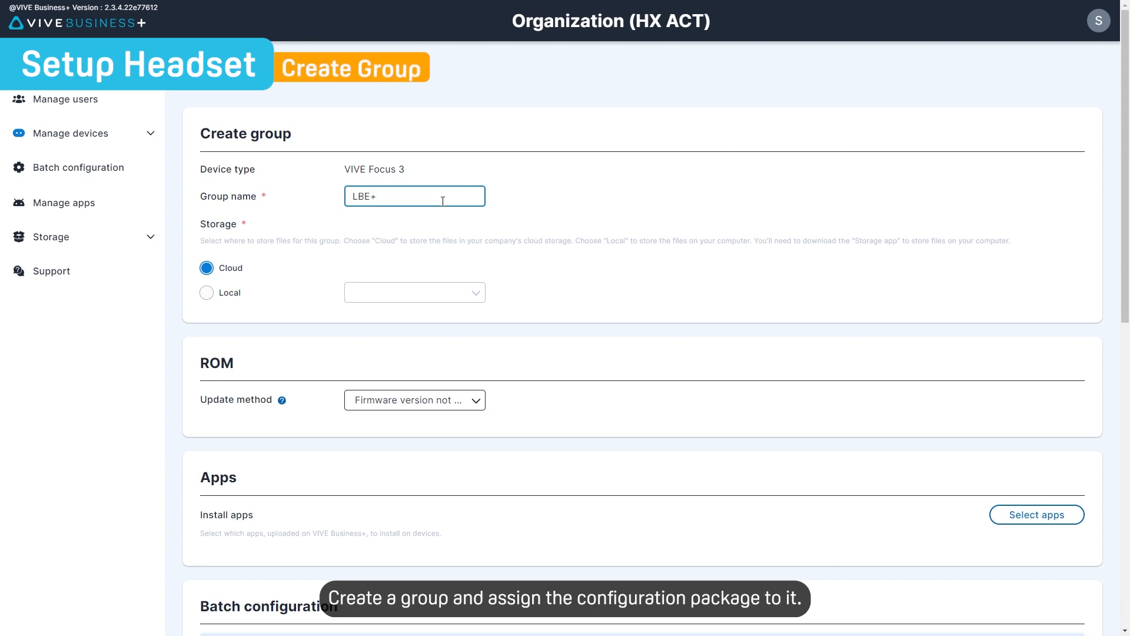
pyautogui.write('MBR')
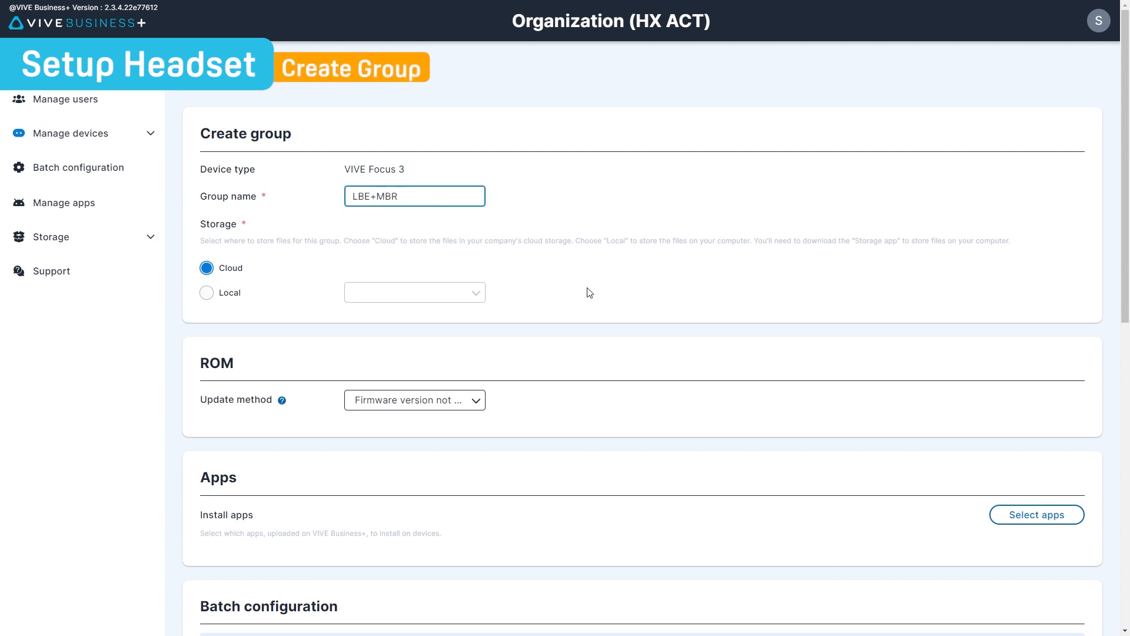
pyautogui.scroll(-3)
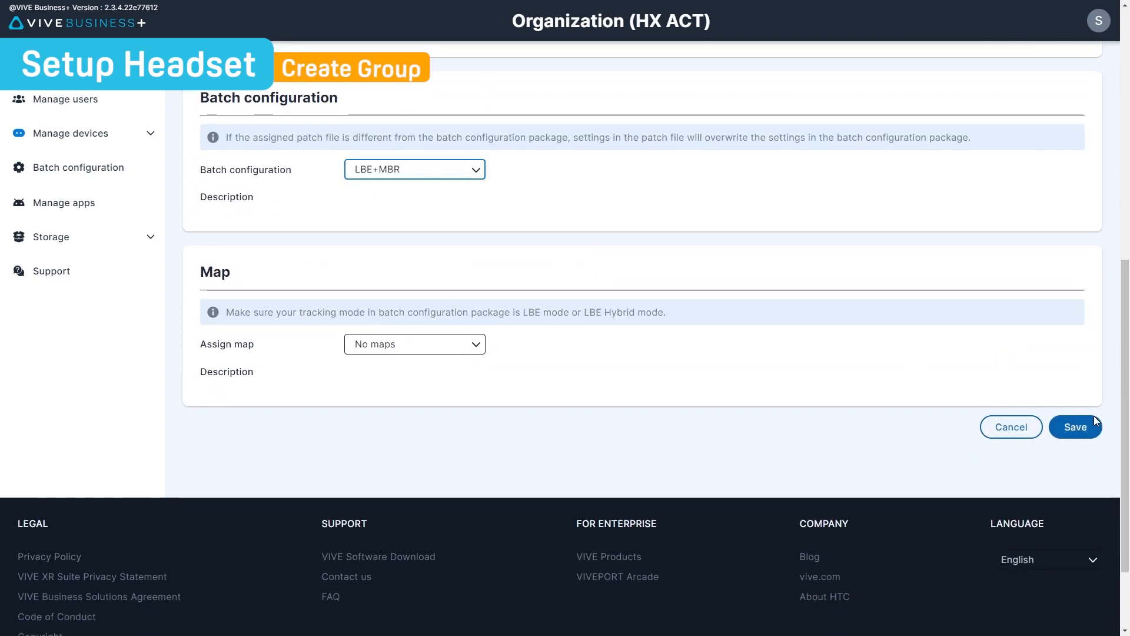
pyautogui.click(1075, 426)
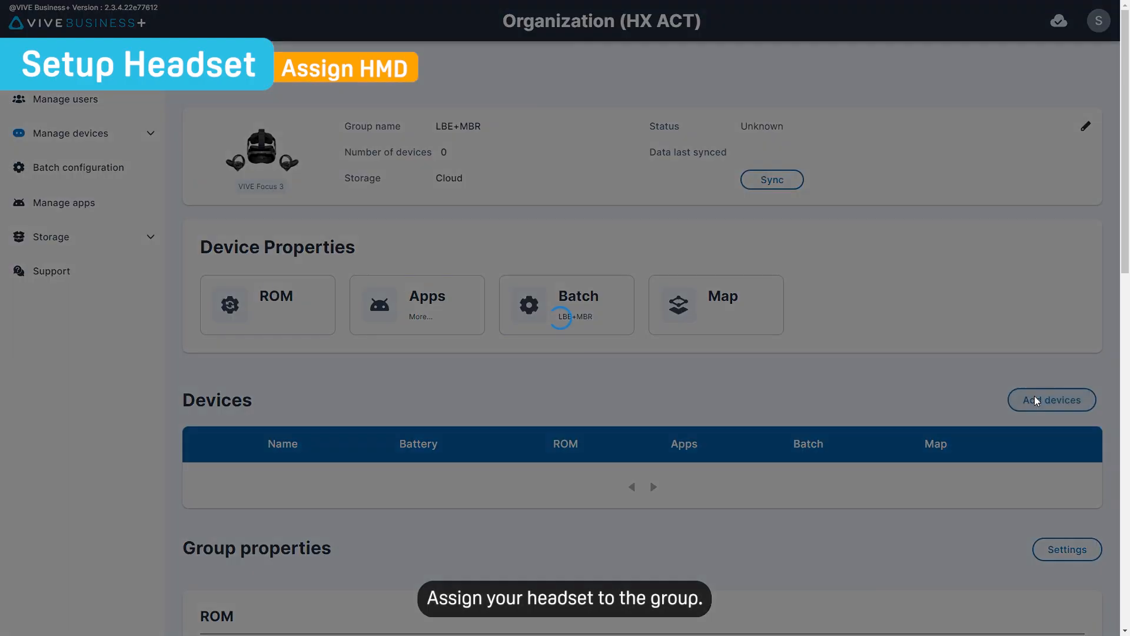
pyautogui.click(1051, 400)
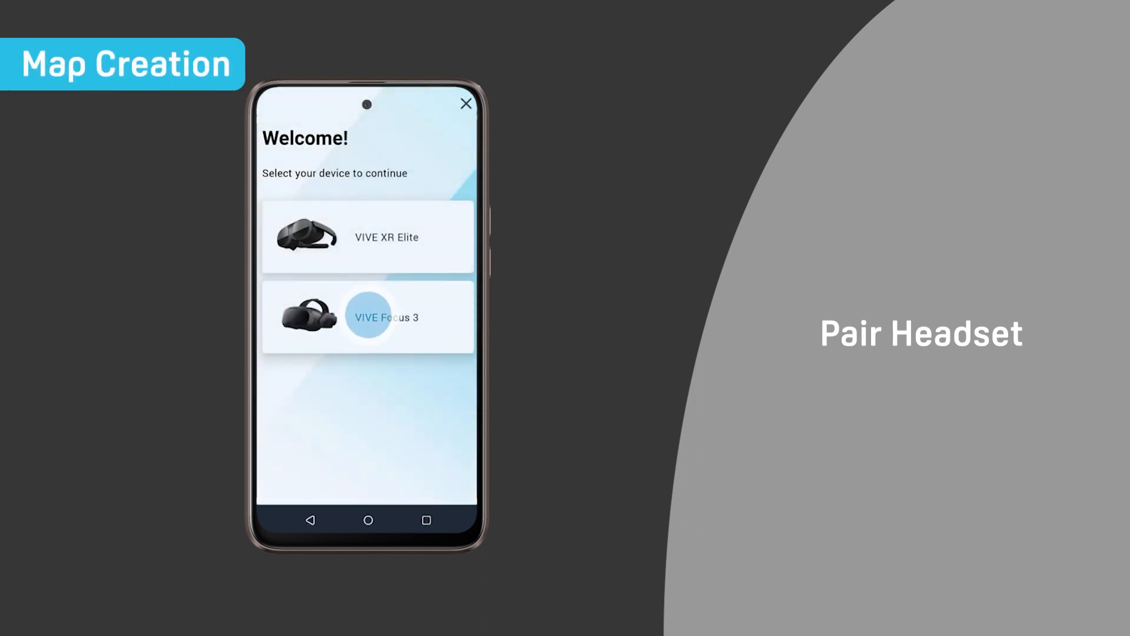
# - Pair the VIVE Focus 3 headset and both controllers, accept the safety notice, and finish setup
pyautogui.click(367, 318)
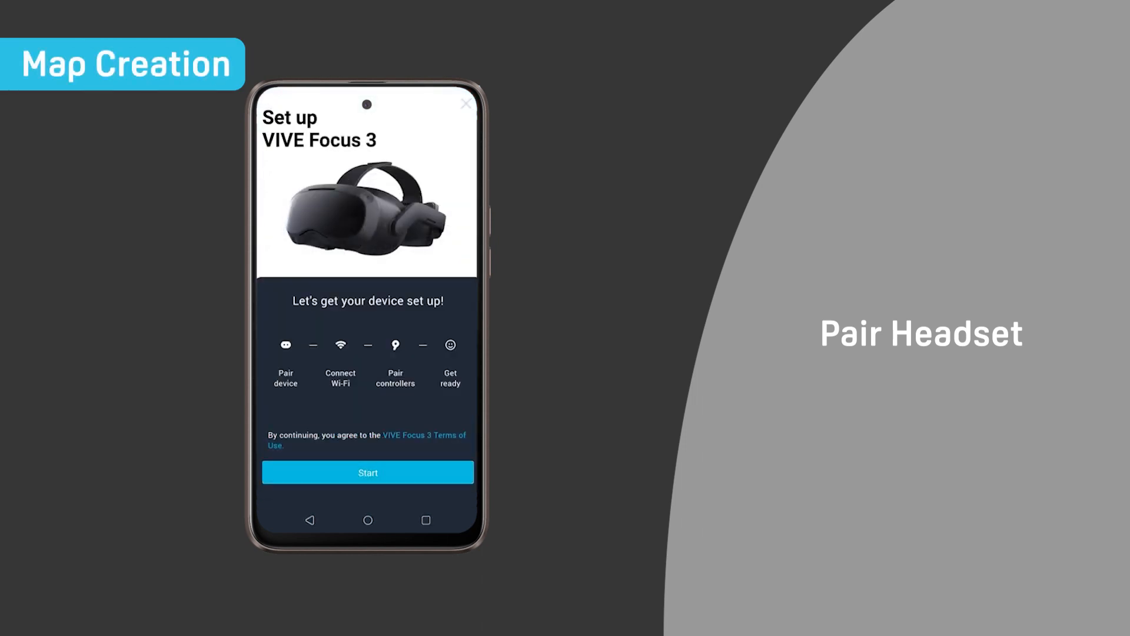
pyautogui.click(367, 472)
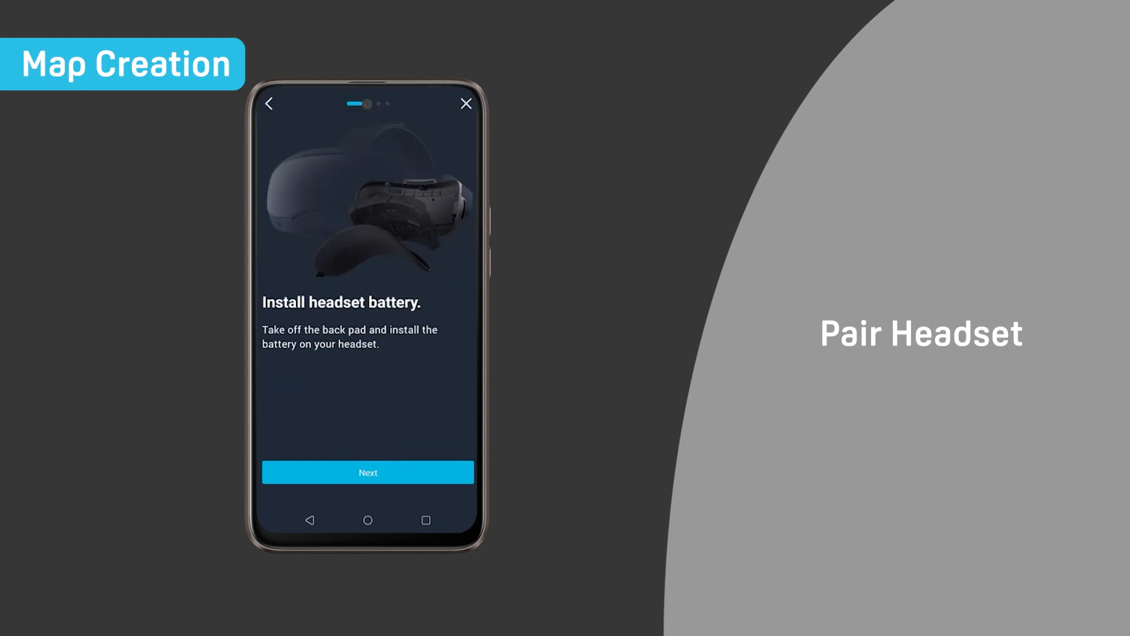
pyautogui.click(367, 472)
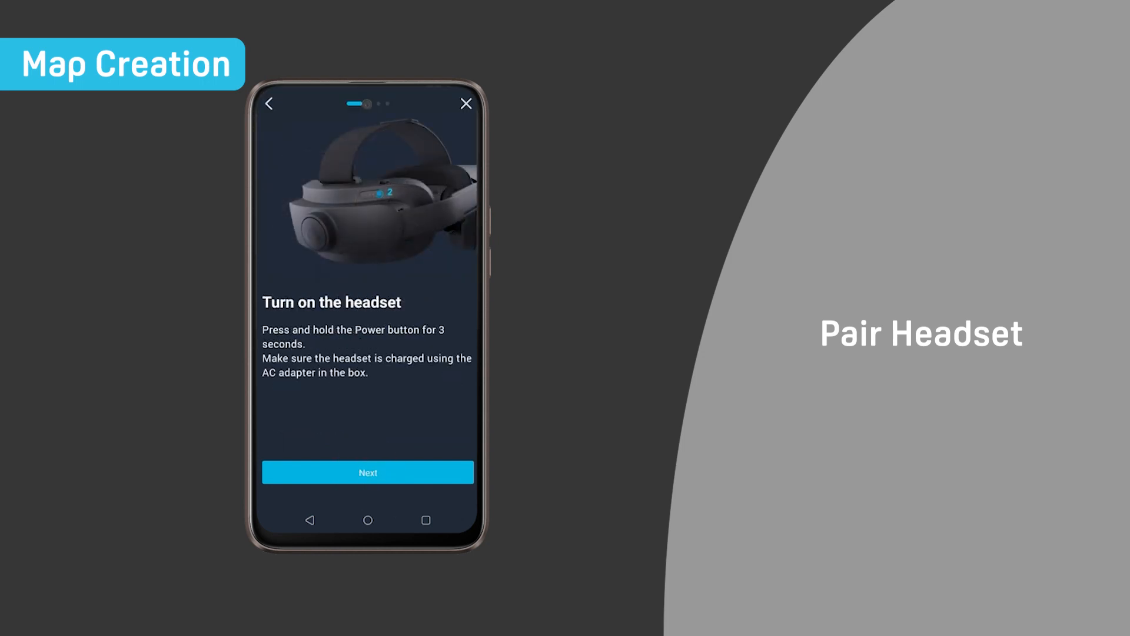
pyautogui.click(367, 472)
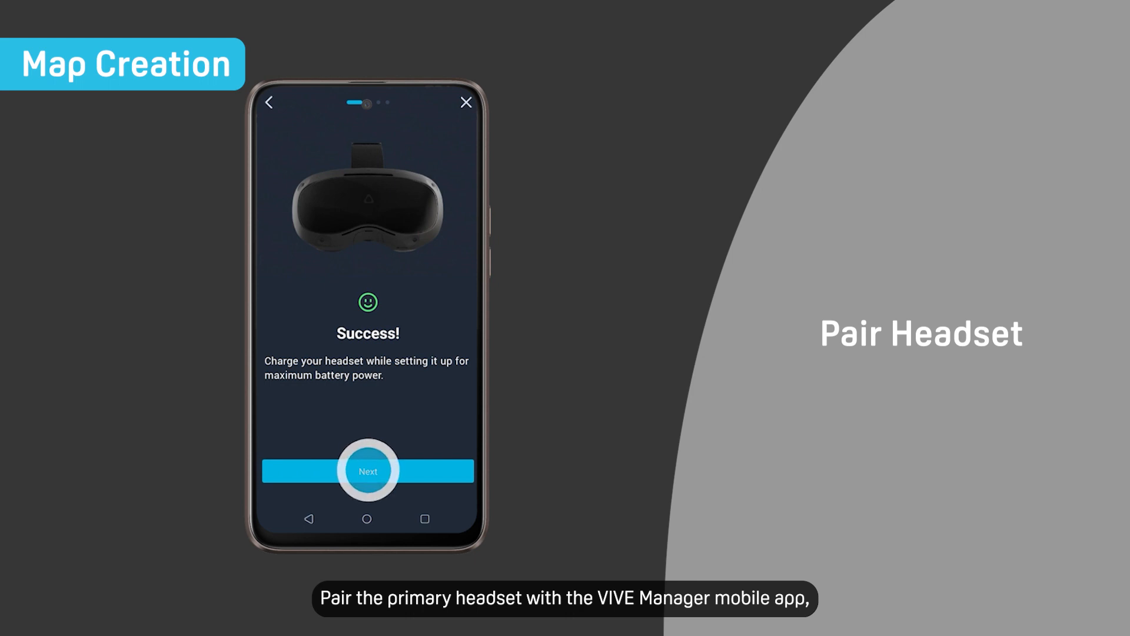
pyautogui.click(368, 471)
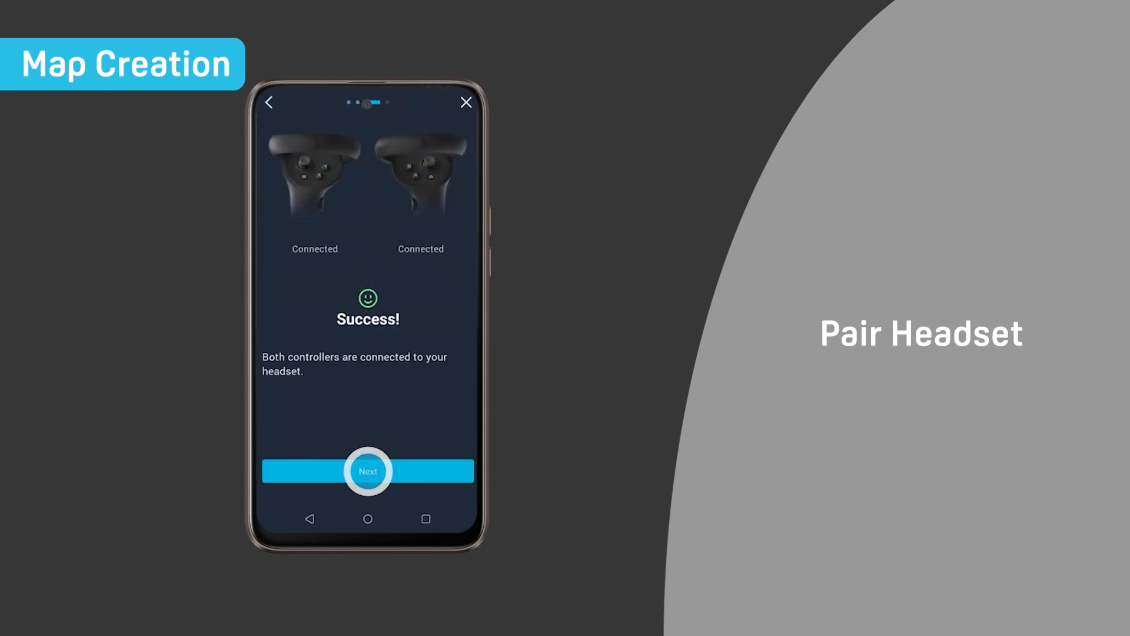
pyautogui.click(367, 471)
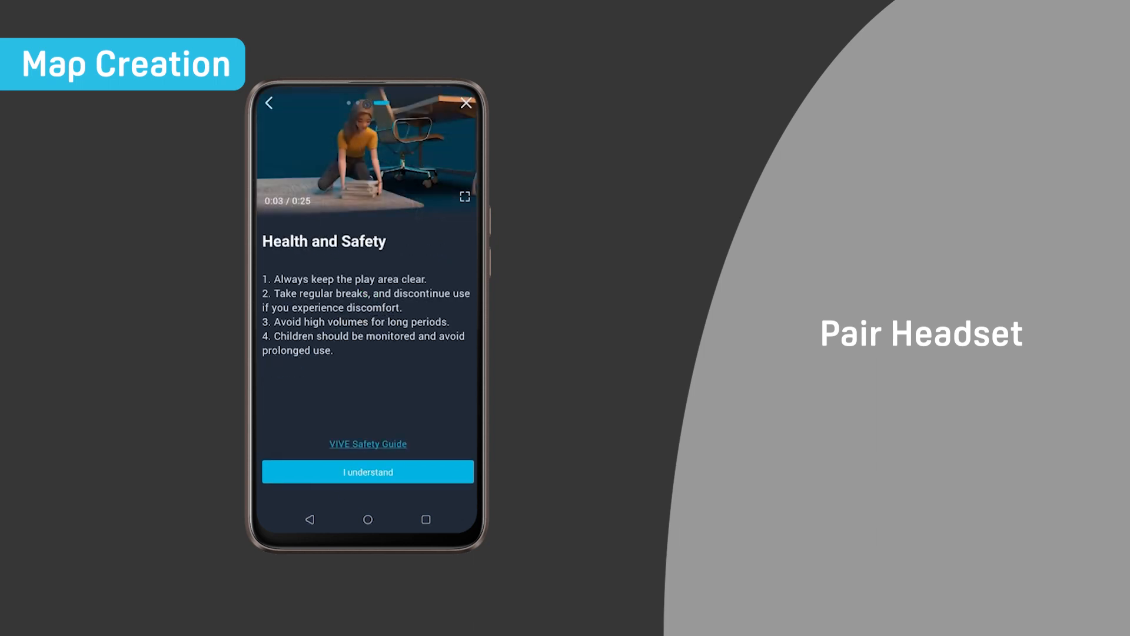
pyautogui.click(367, 472)
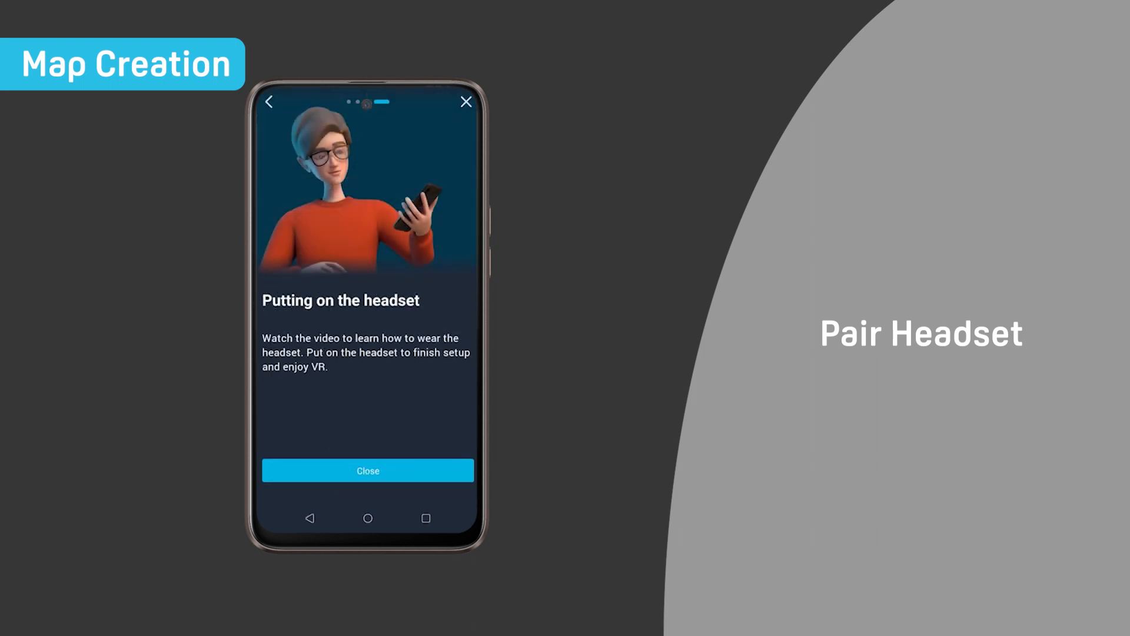
pyautogui.click(368, 470)
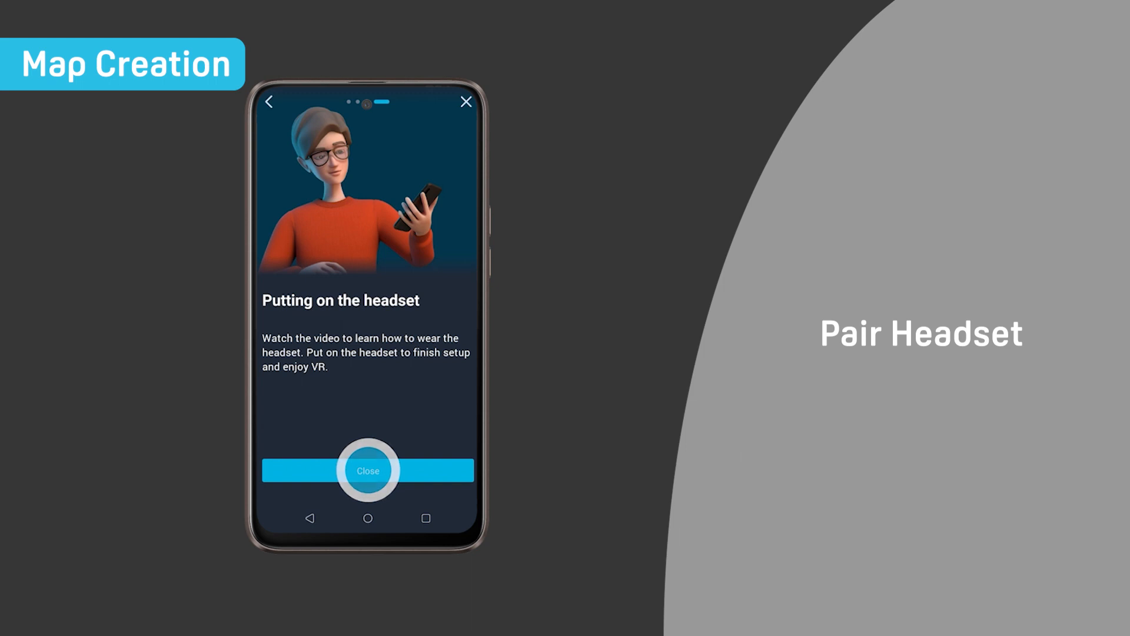
pyautogui.click(367, 469)
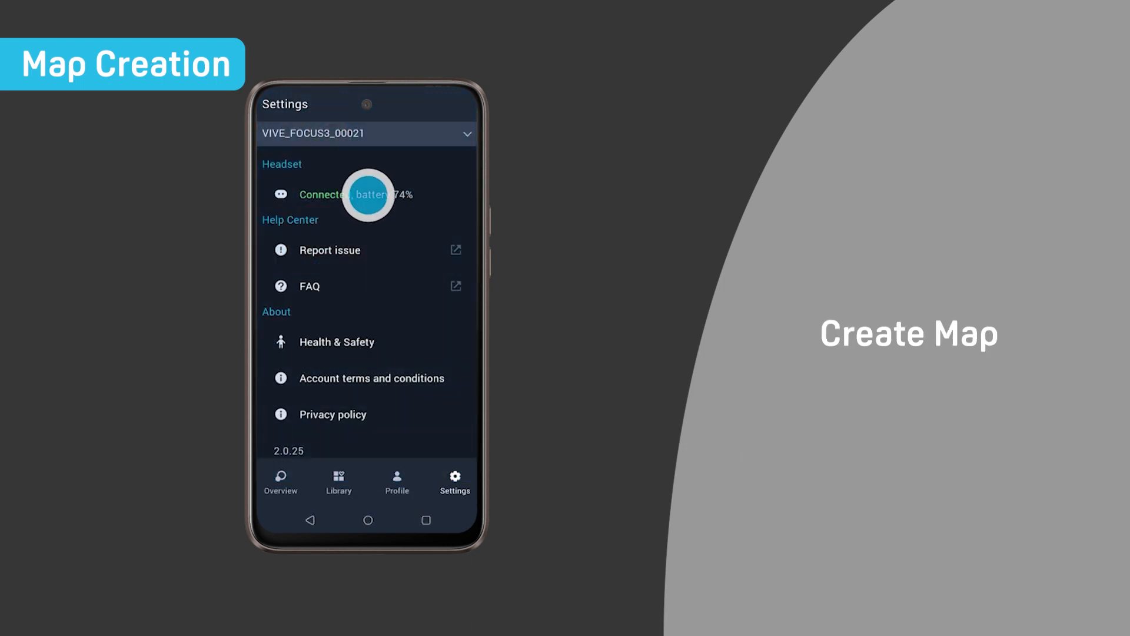
# - Open LBE map configuration under the connected headset's Enterprise Features
pyautogui.click(368, 194)
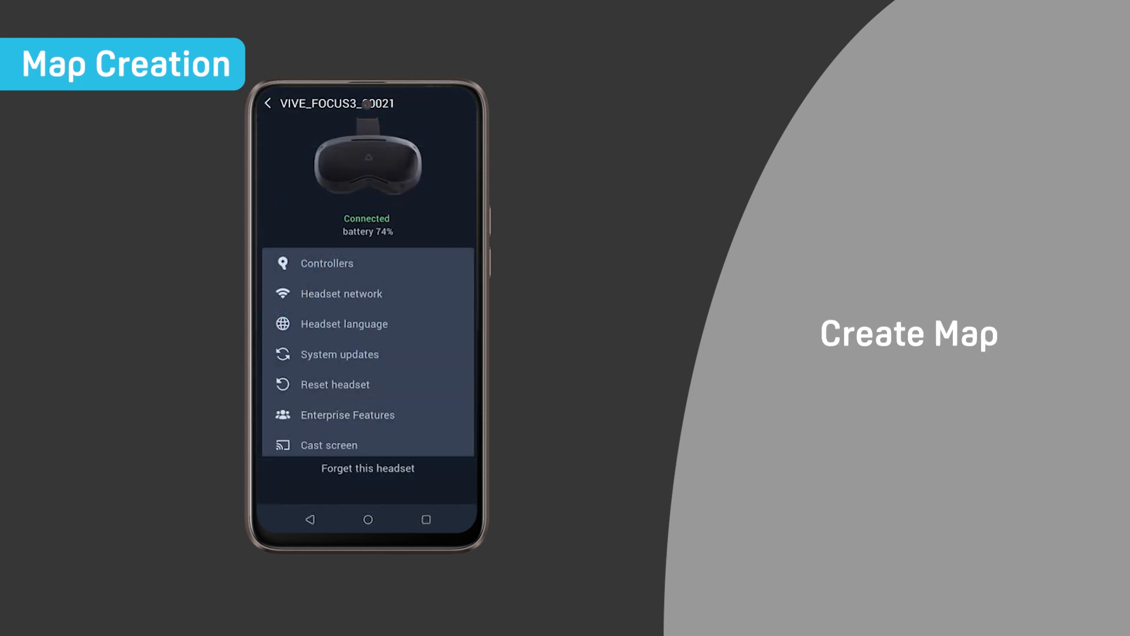
pyautogui.click(347, 414)
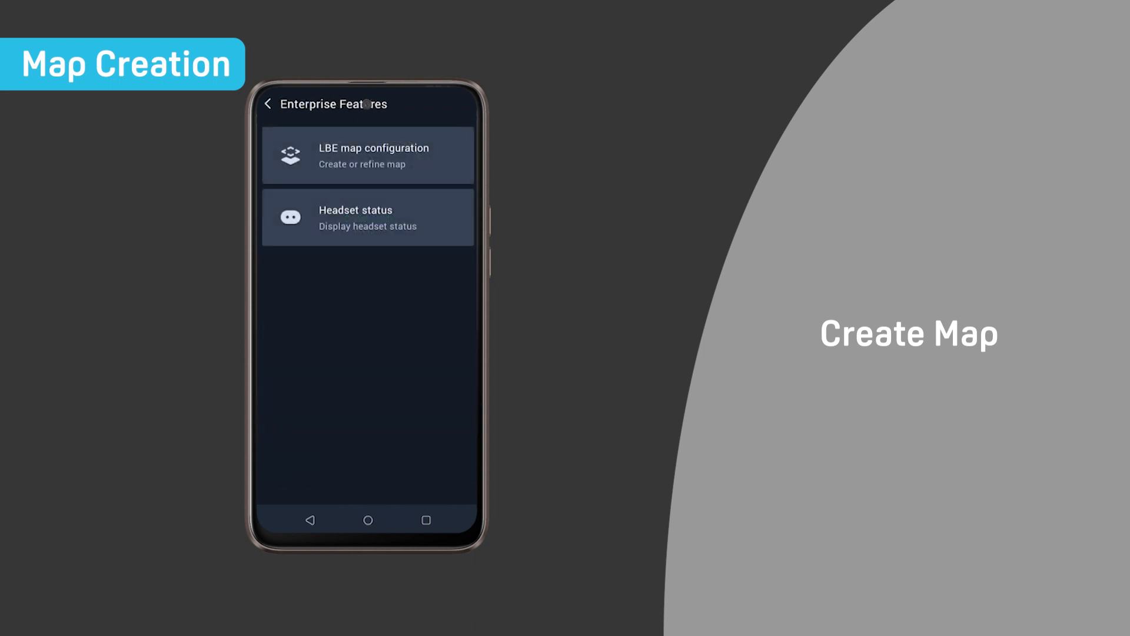
pyautogui.click(368, 155)
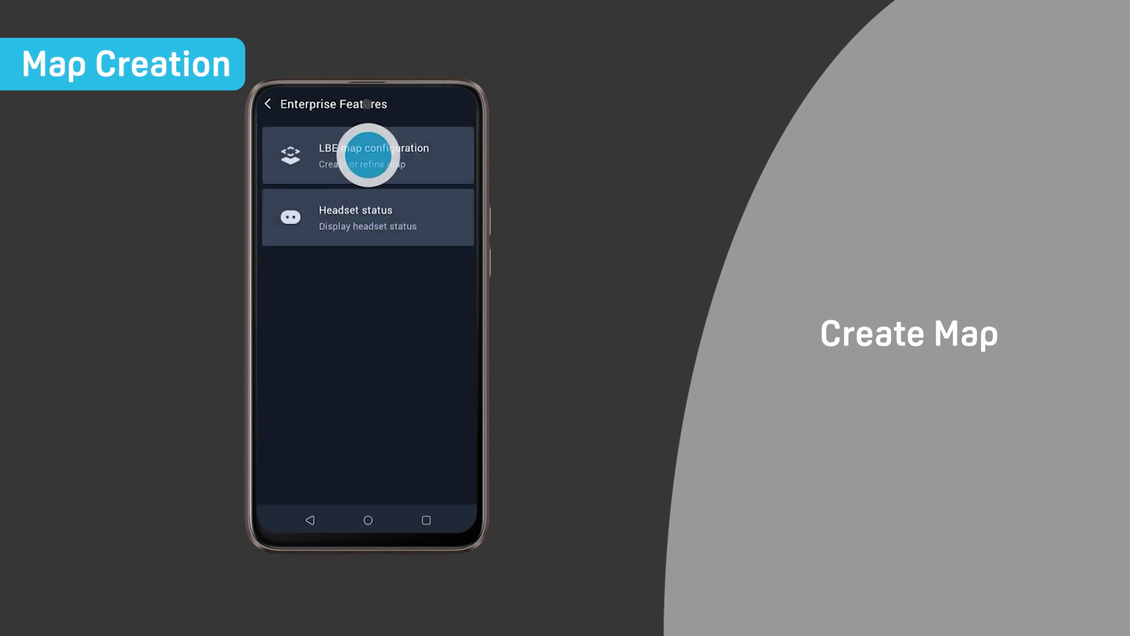
pyautogui.click(368, 155)
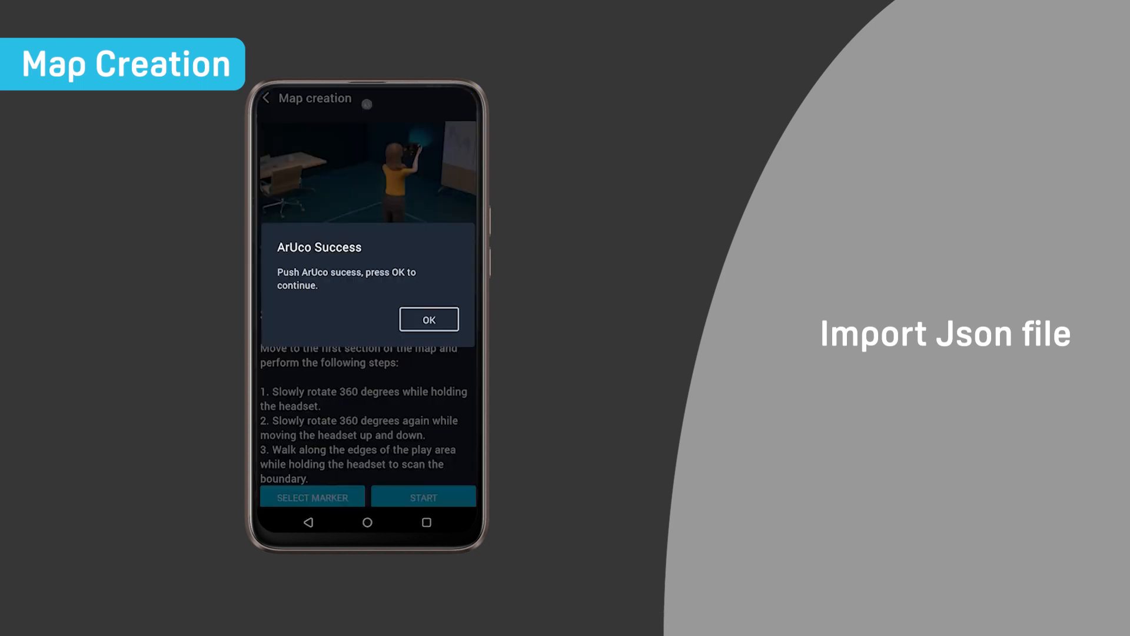
# - Acknowledge the ArUco marker push and scan each section of the play area
pyautogui.click(428, 319)
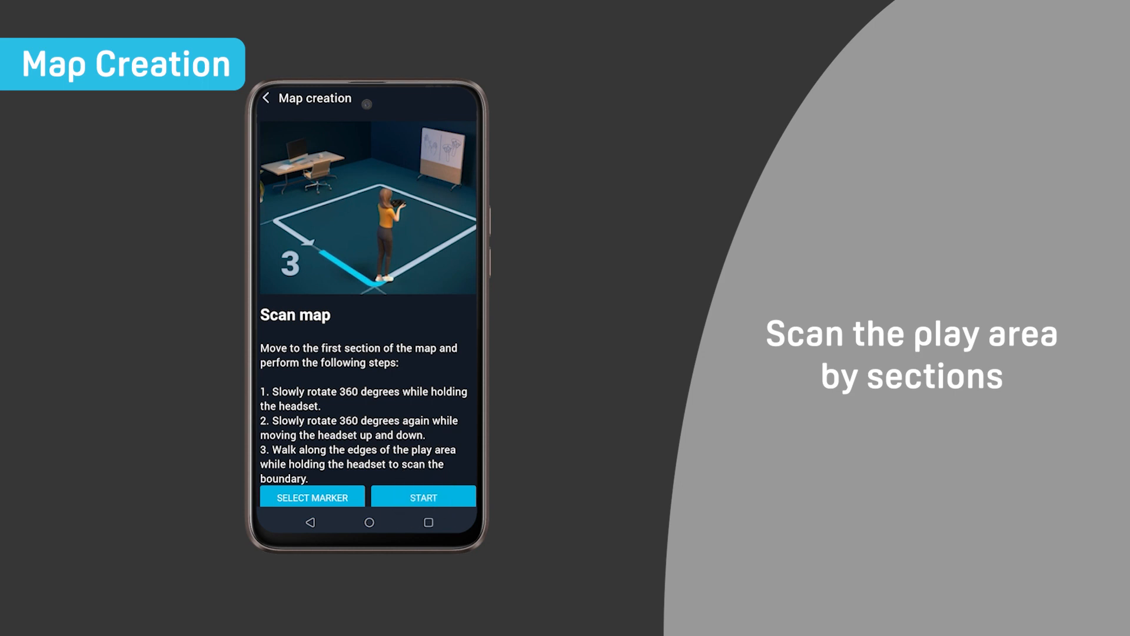
pyautogui.click(424, 497)
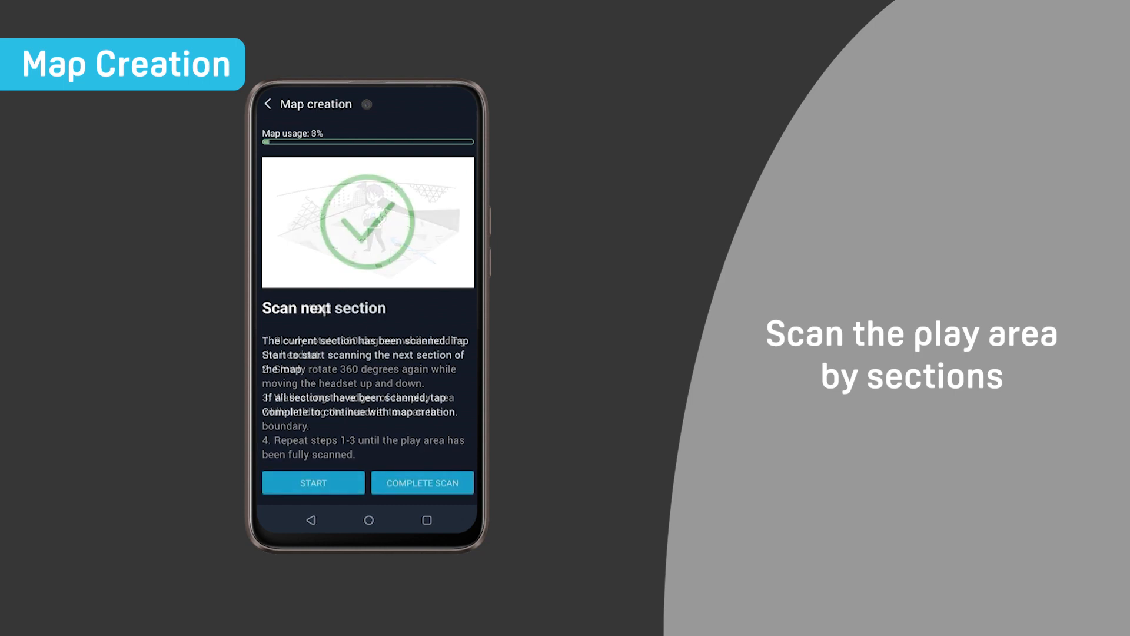
pyautogui.click(313, 482)
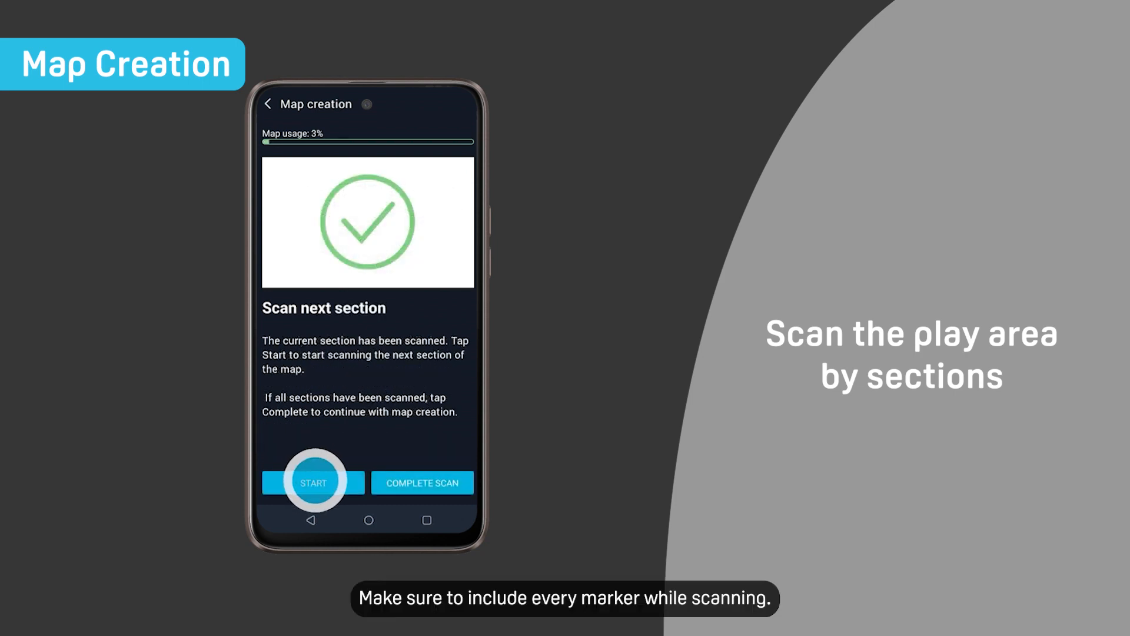
pyautogui.click(313, 481)
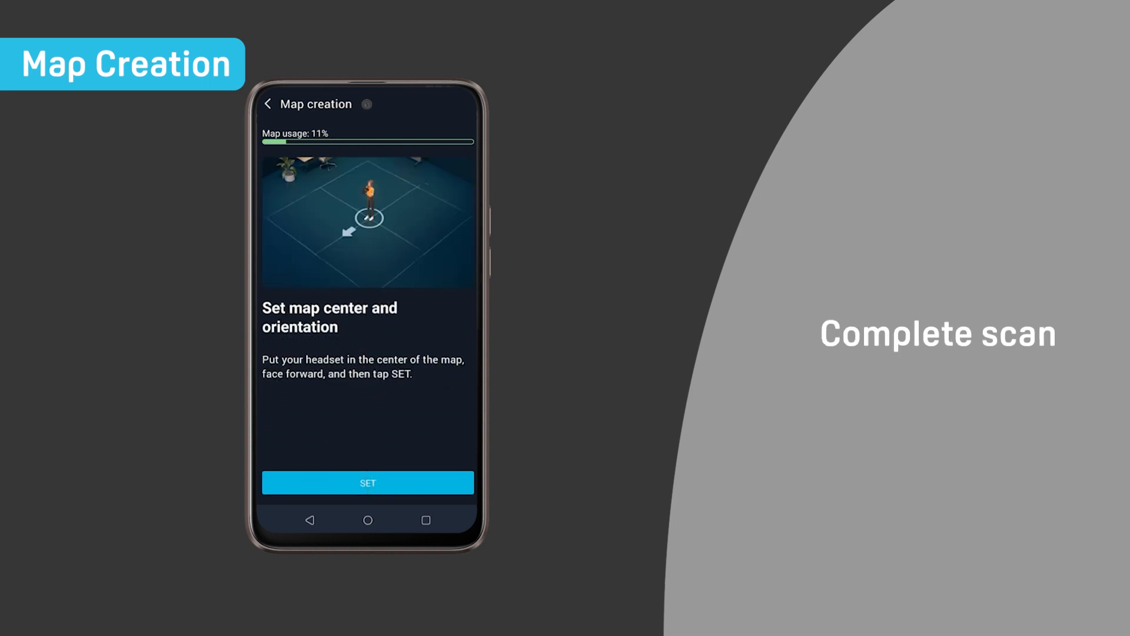
# - Set the map centre and orientation, then confirm the map saved
pyautogui.click(367, 483)
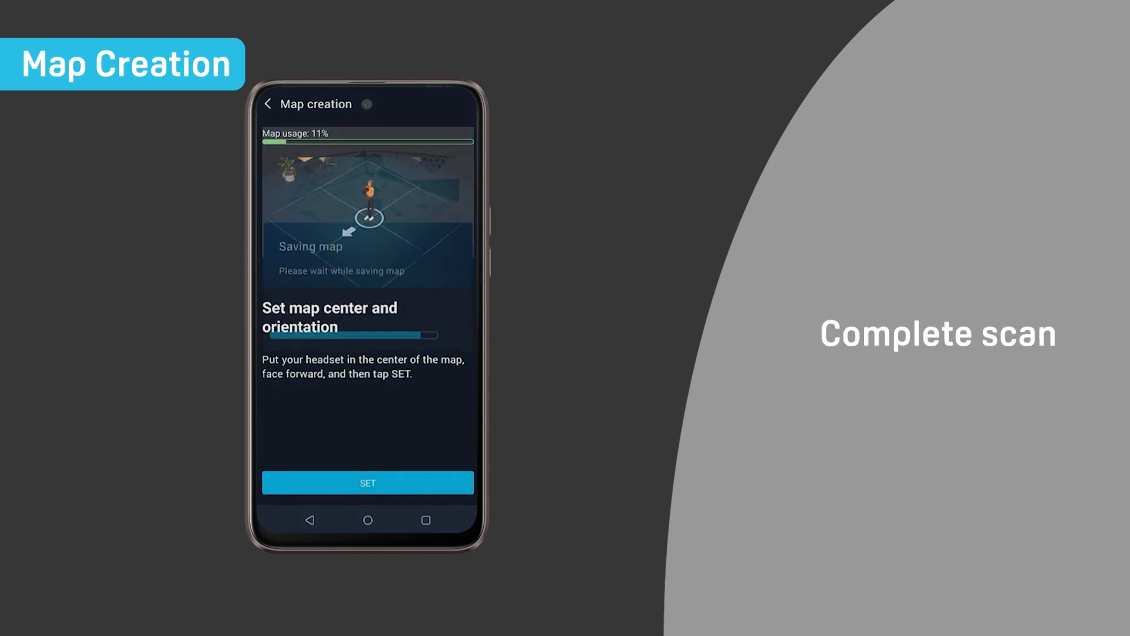
pyautogui.click(367, 482)
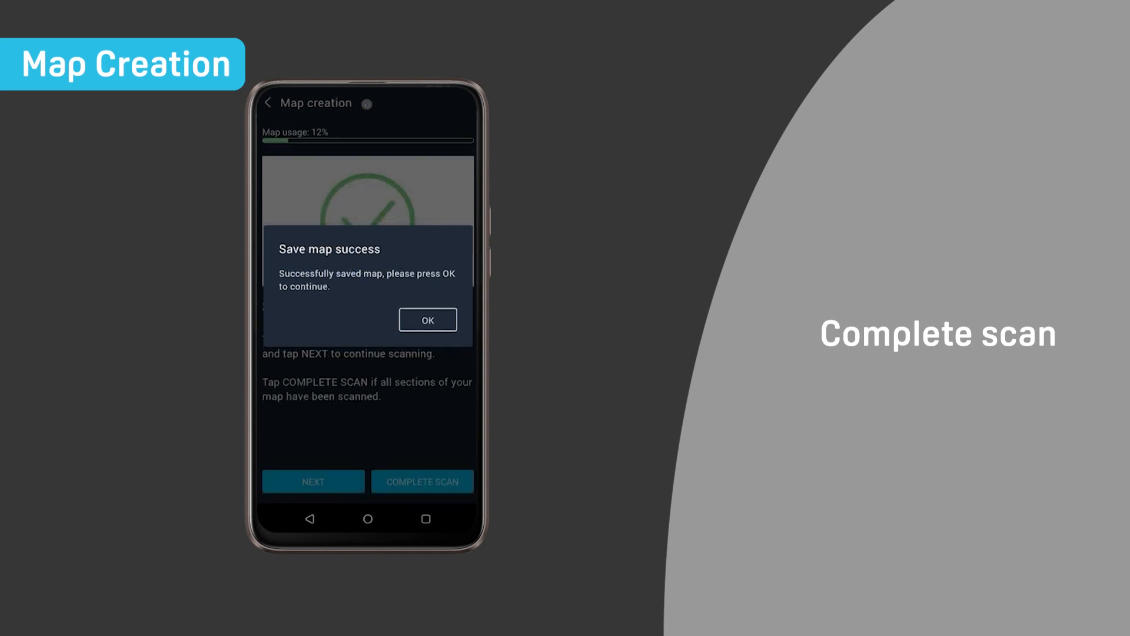
pyautogui.click(427, 321)
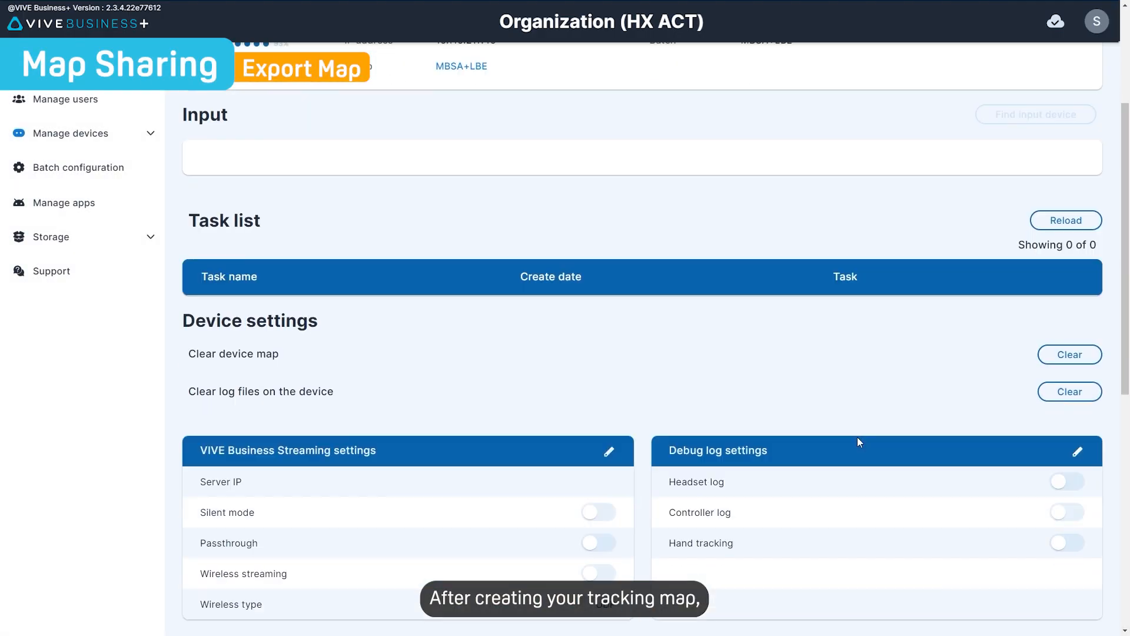
# - Export the headset's map to the cloud under the name 'LBE map'
pyautogui.scroll(-3)
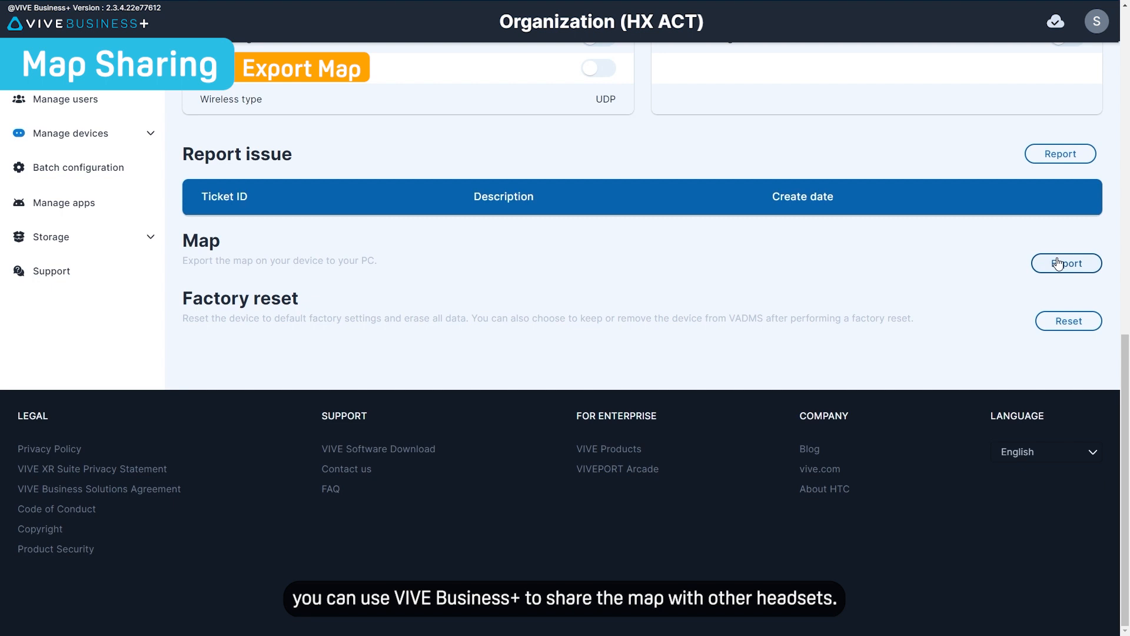
pyautogui.click(1066, 262)
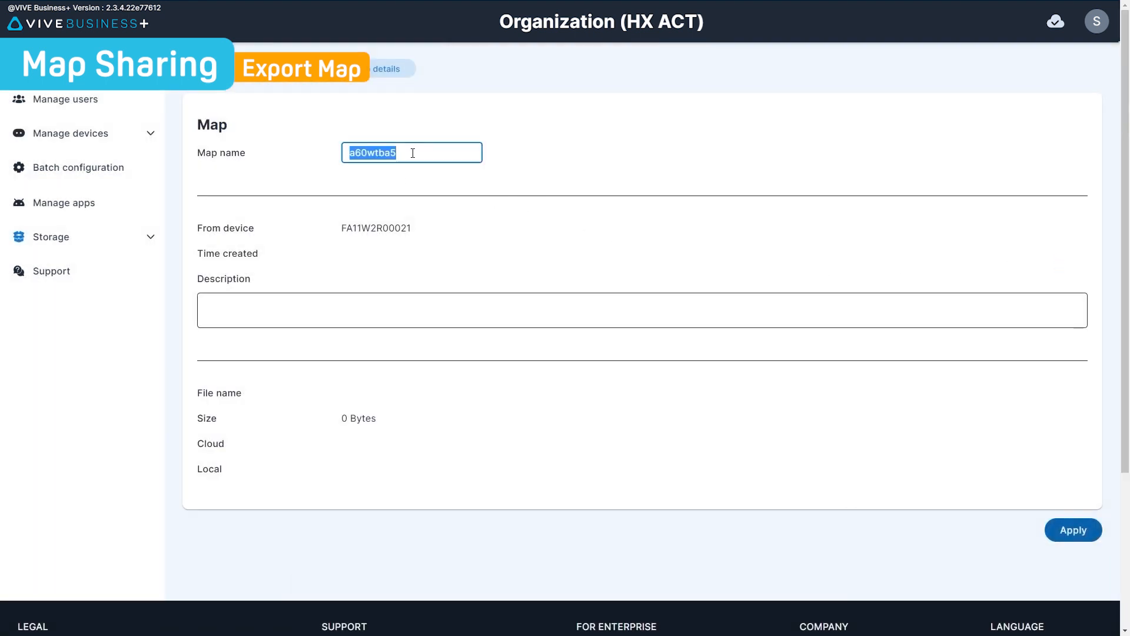
pyautogui.write('LBE')
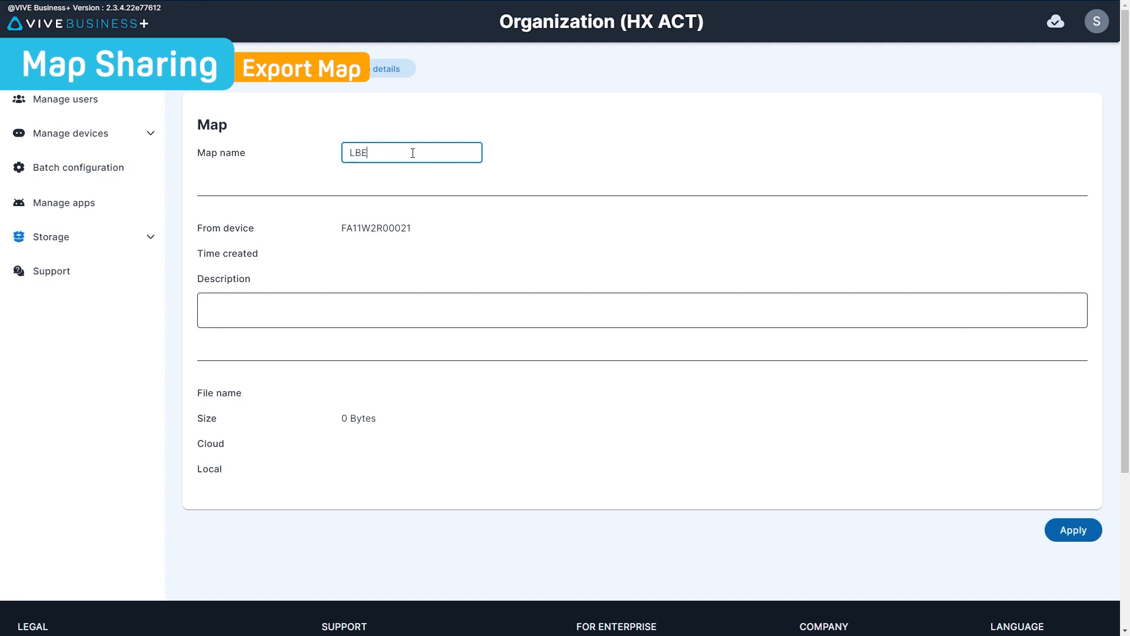
pyautogui.write('map')
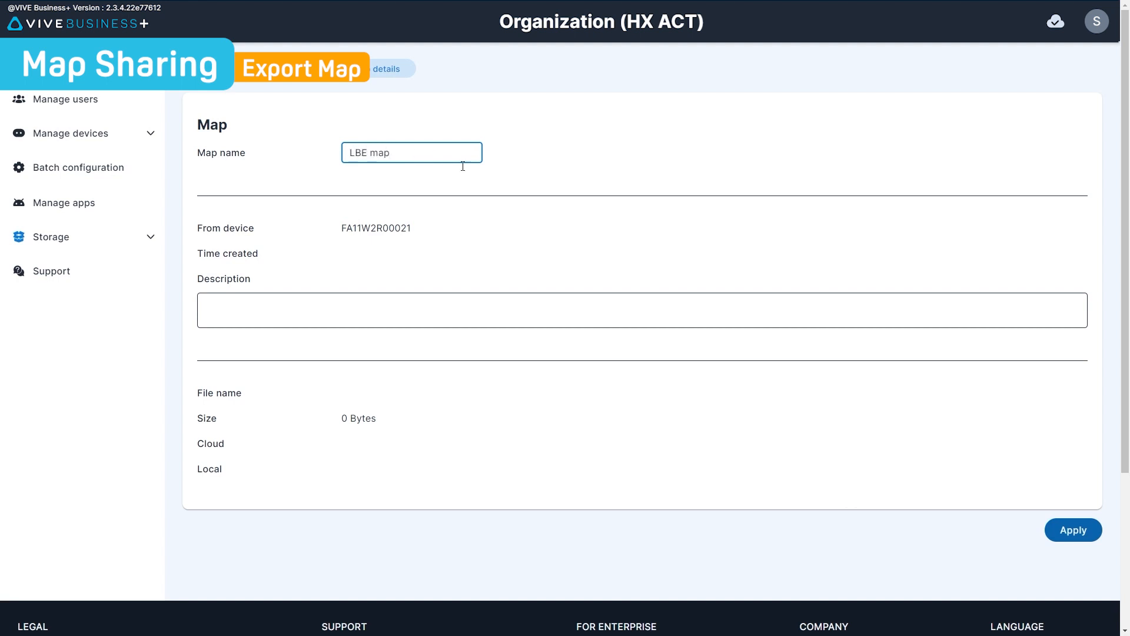
pyautogui.click(1073, 530)
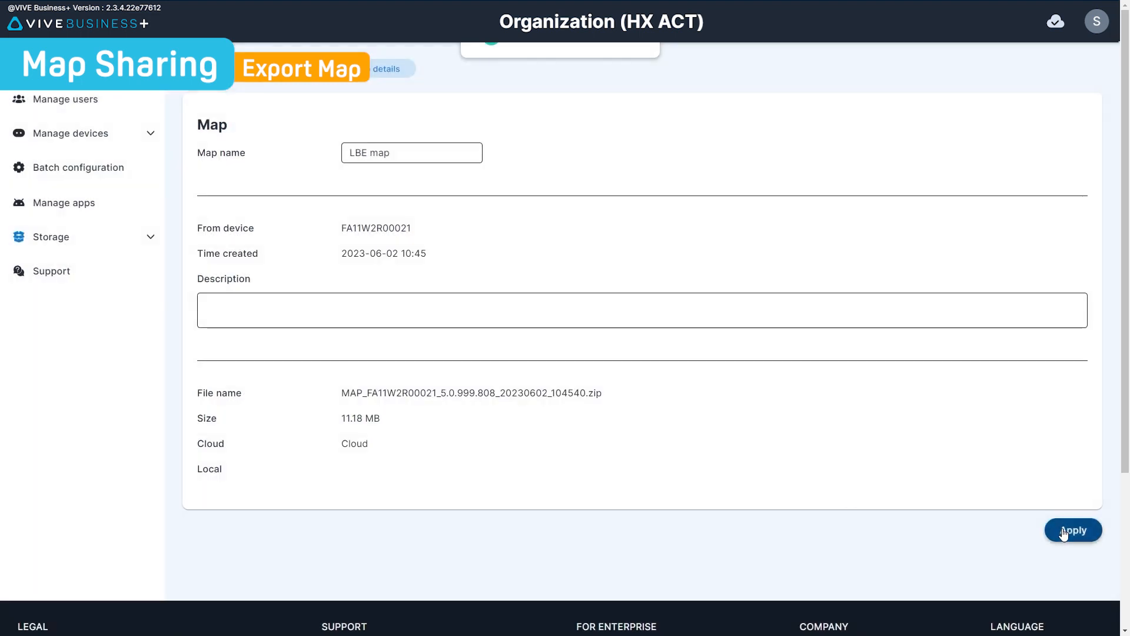
pyautogui.click(1072, 530)
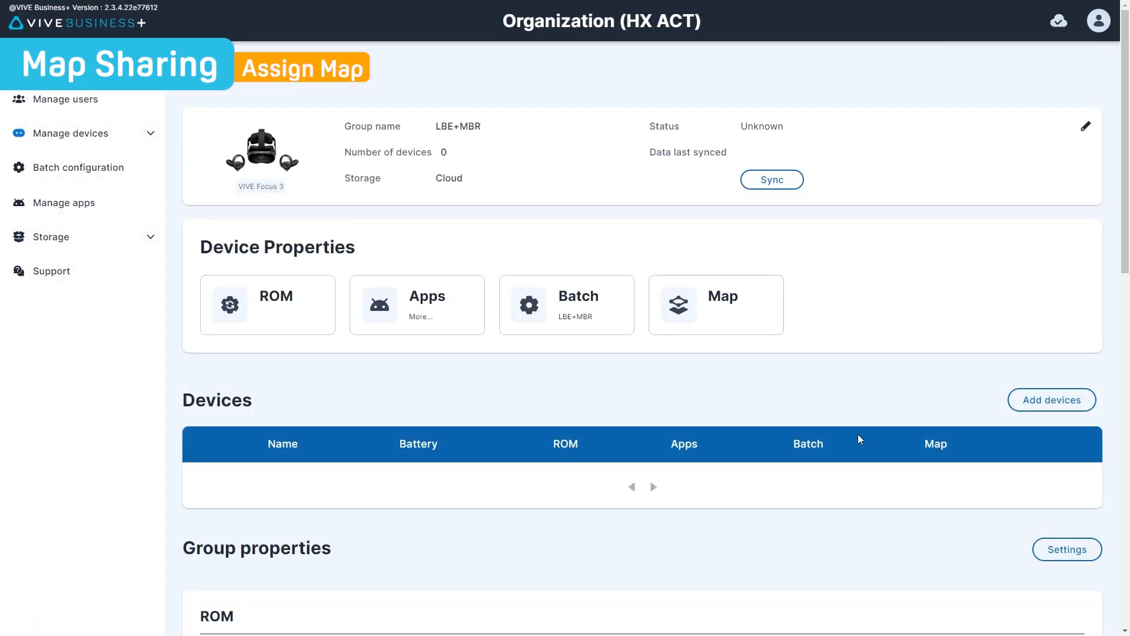
# - Assign 'LBE map' in the LBE+MBR group settings, confirm, and save
pyautogui.scroll(-3)
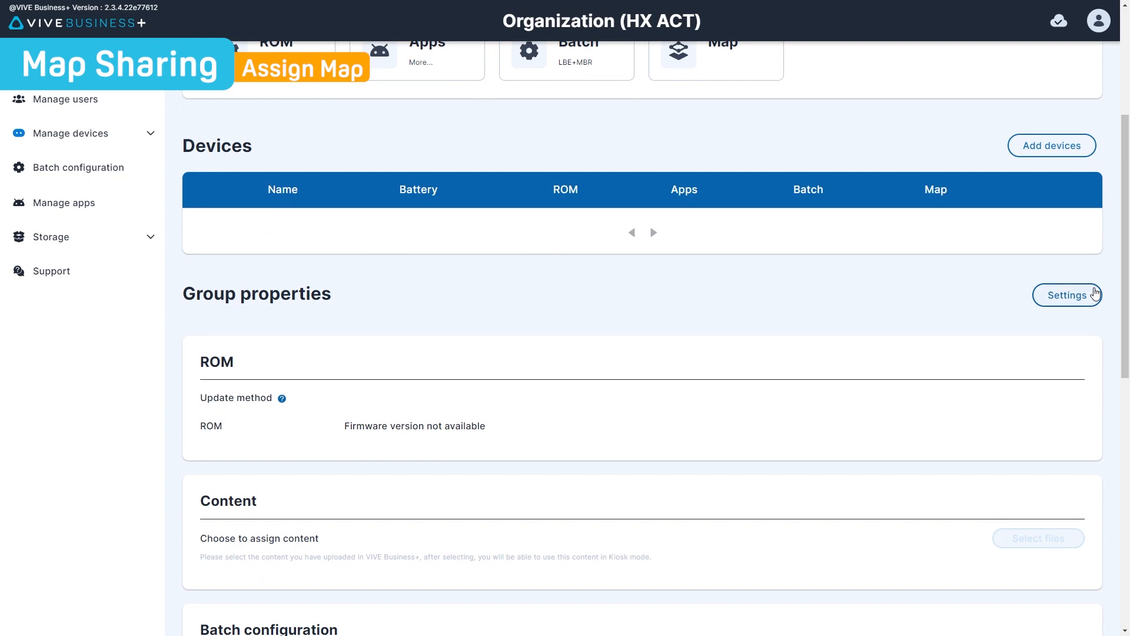
pyautogui.click(1067, 295)
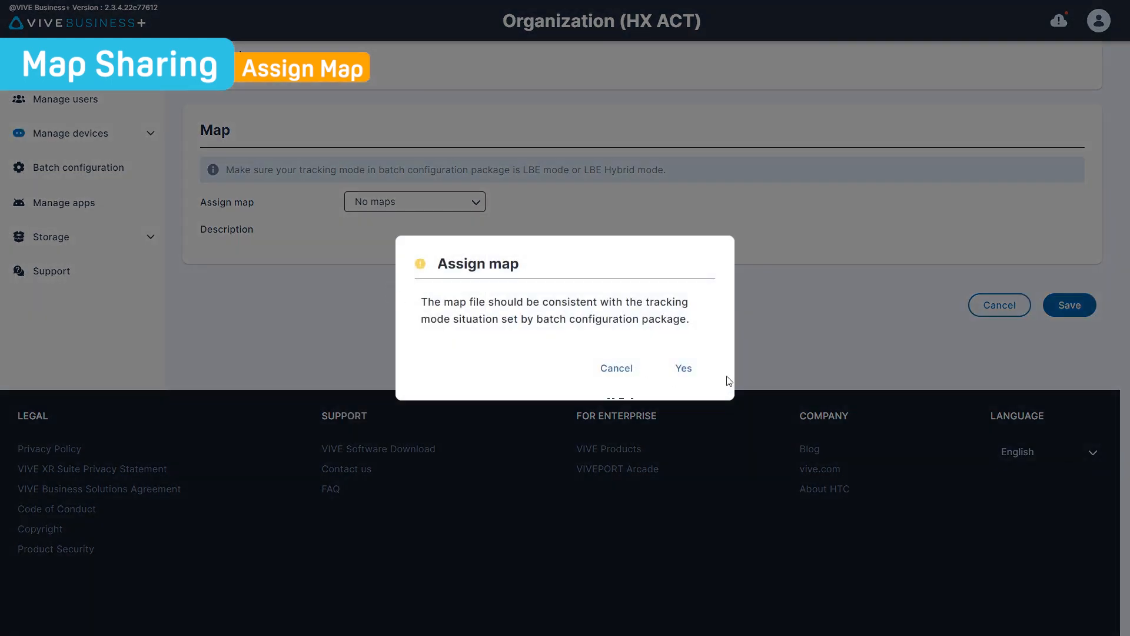
pyautogui.click(681, 369)
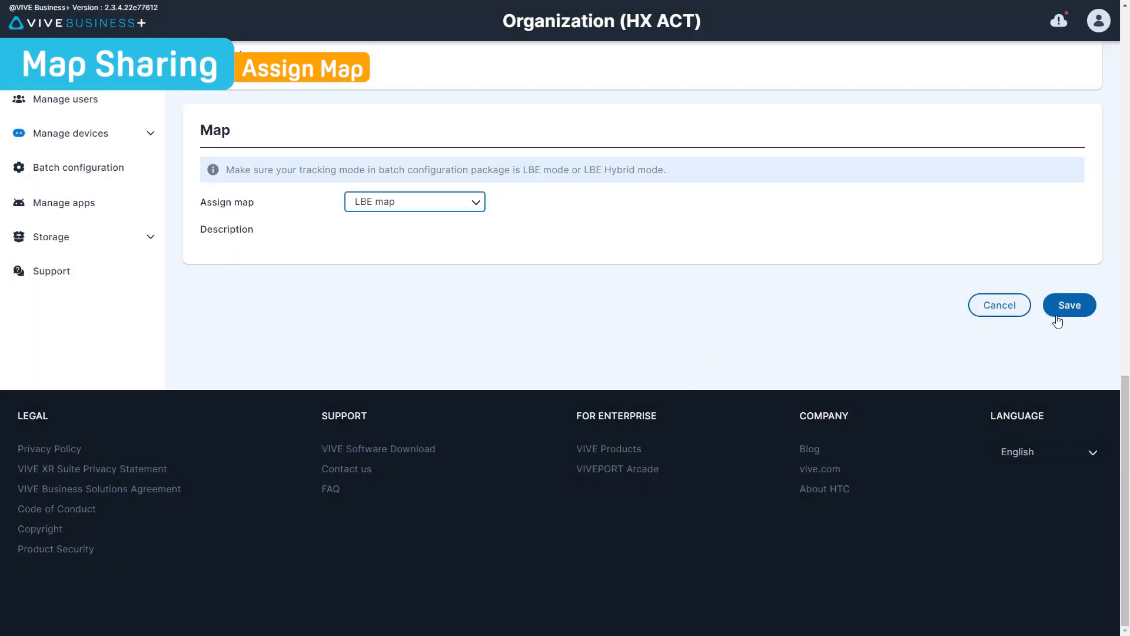
pyautogui.click(1069, 305)
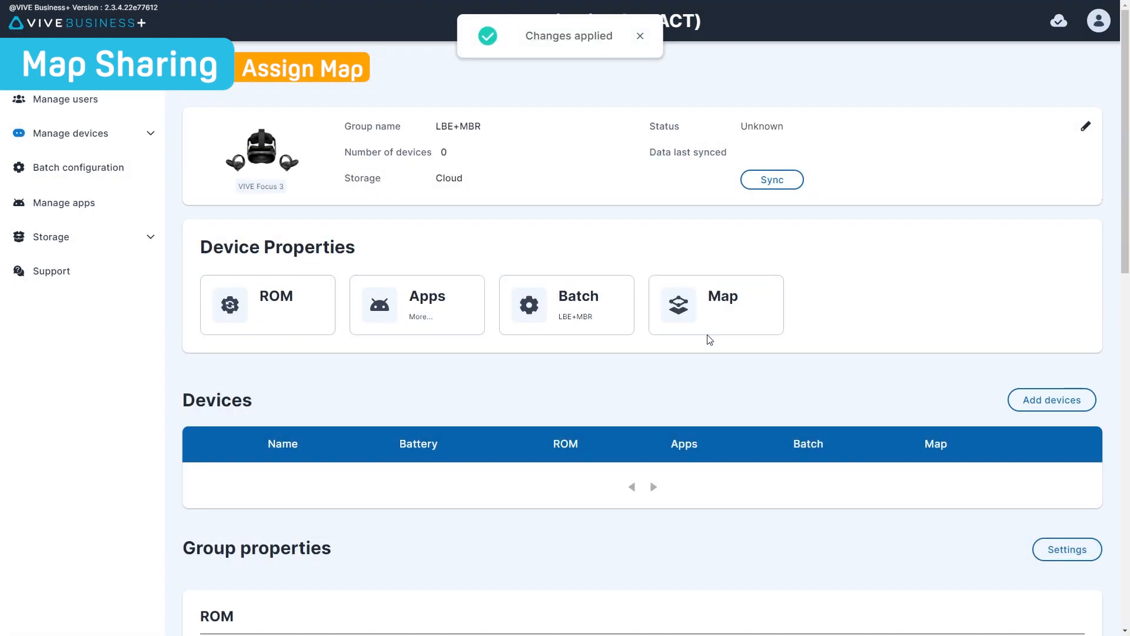